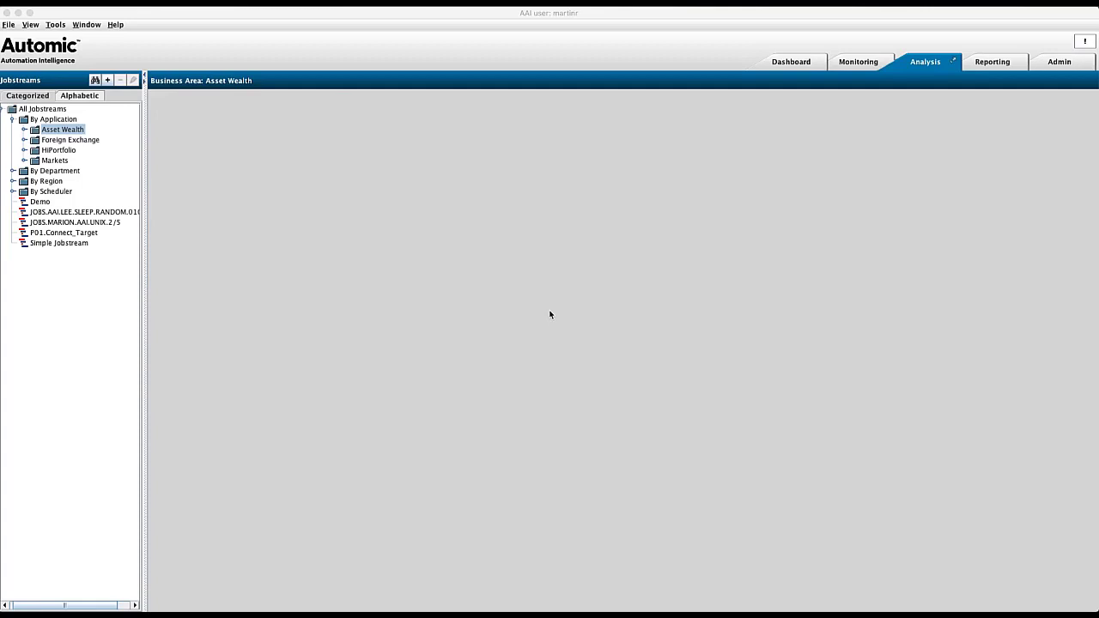
mouse_move(563, 286)
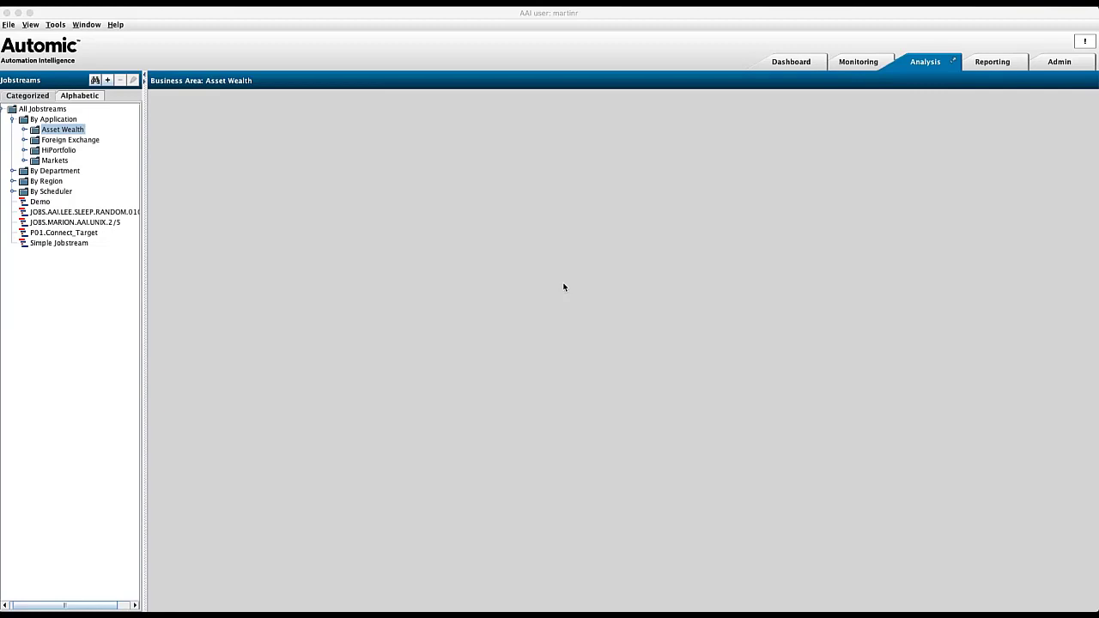
mouse_move(69, 234)
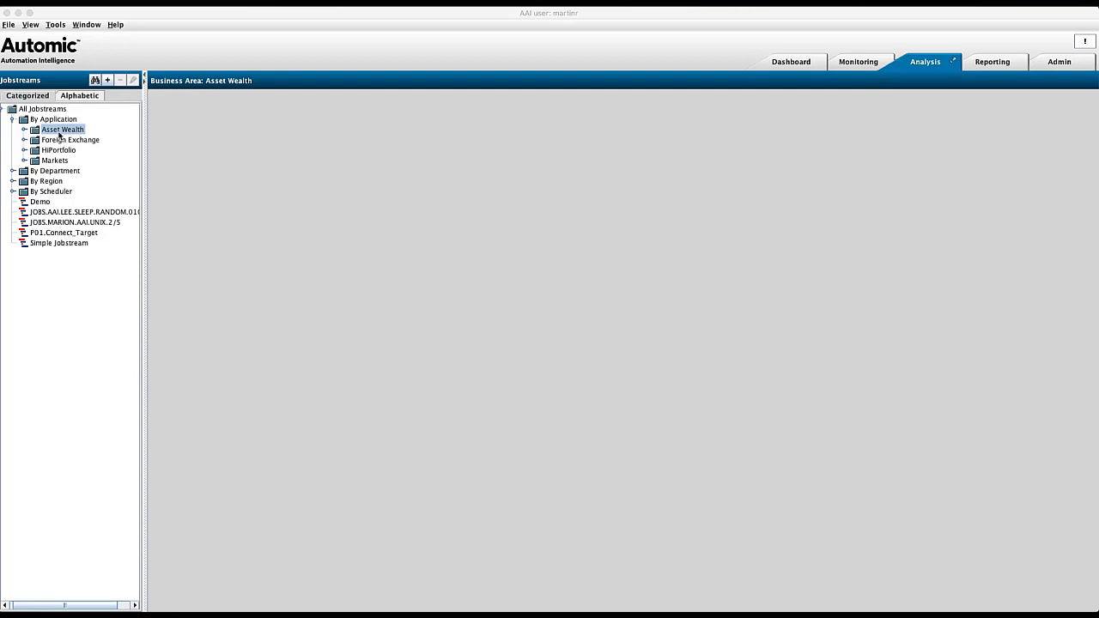
- Start a new jobstream and search the target job by name p01.awm.intraday.001.037.cmd
left_click(12, 130)
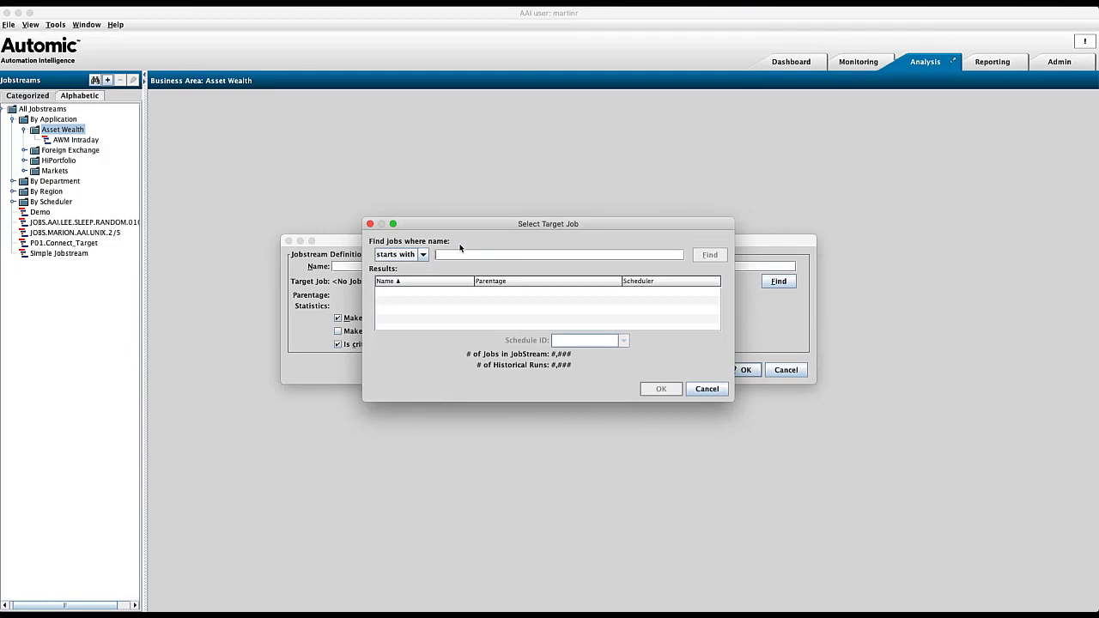
type("p01.awm.intraday.001.037.cmd")
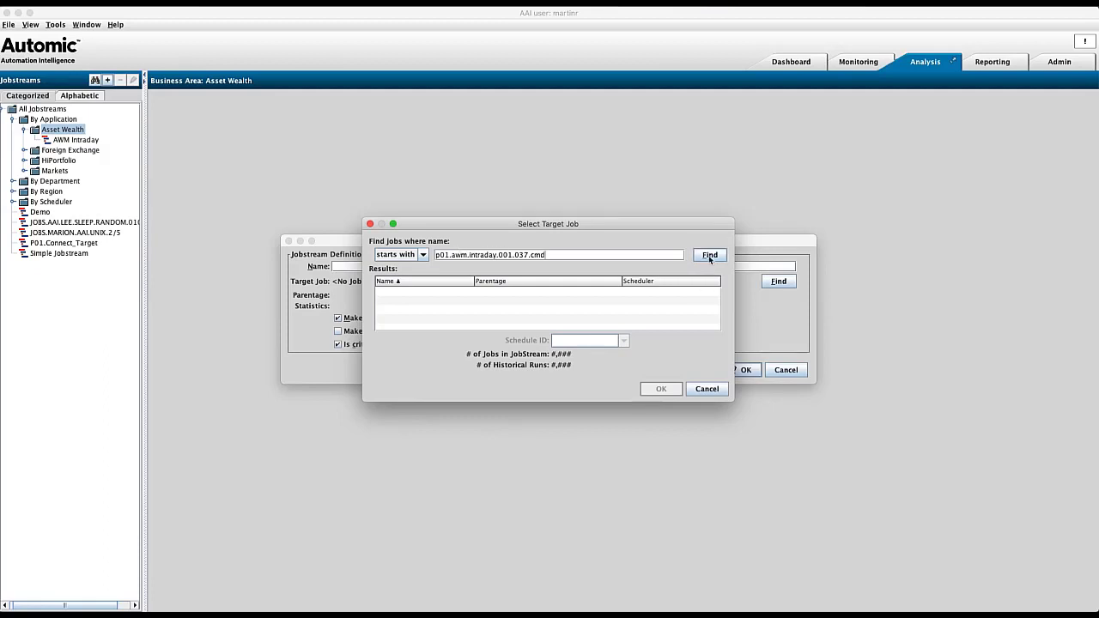
- Run the search and find the single matching job p01.awm.intraday.001.037.cmd
left_click(710, 254)
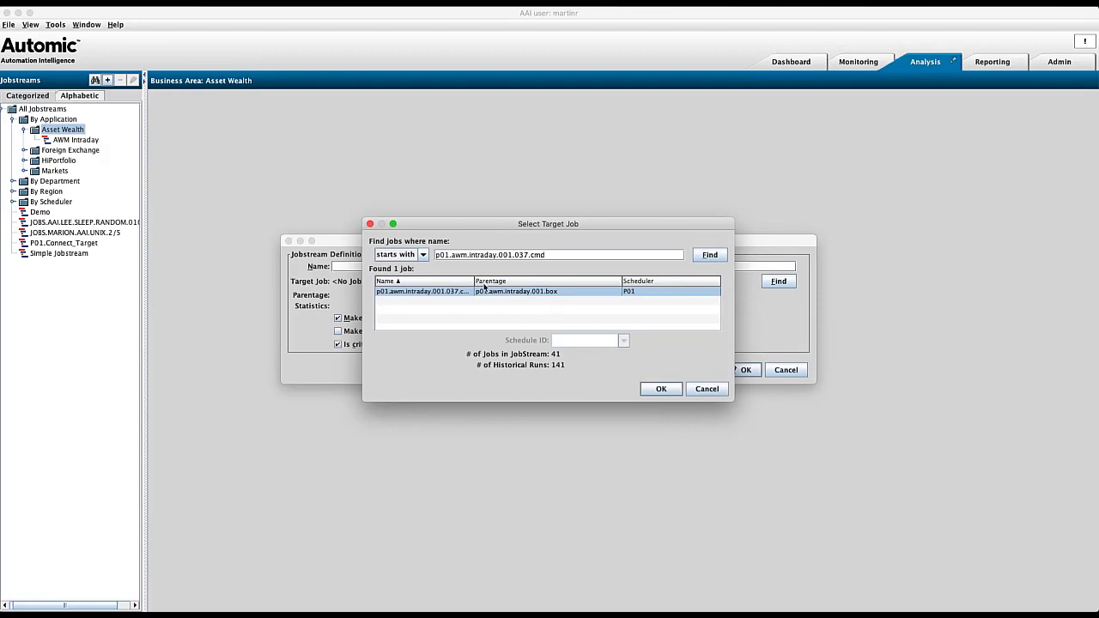
mouse_move(634, 293)
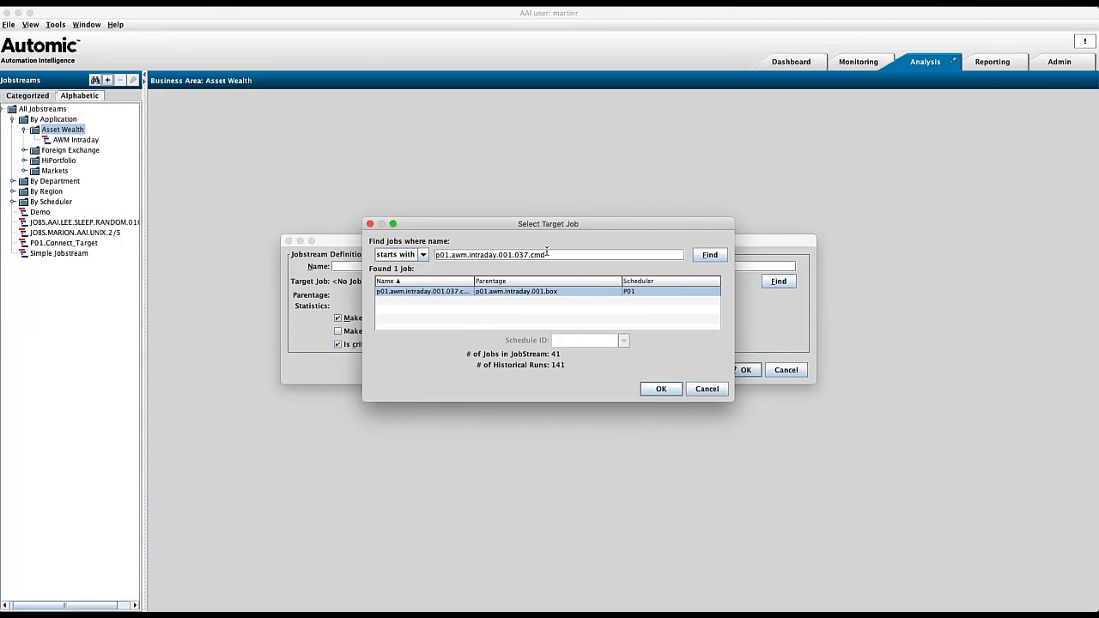
mouse_move(512, 369)
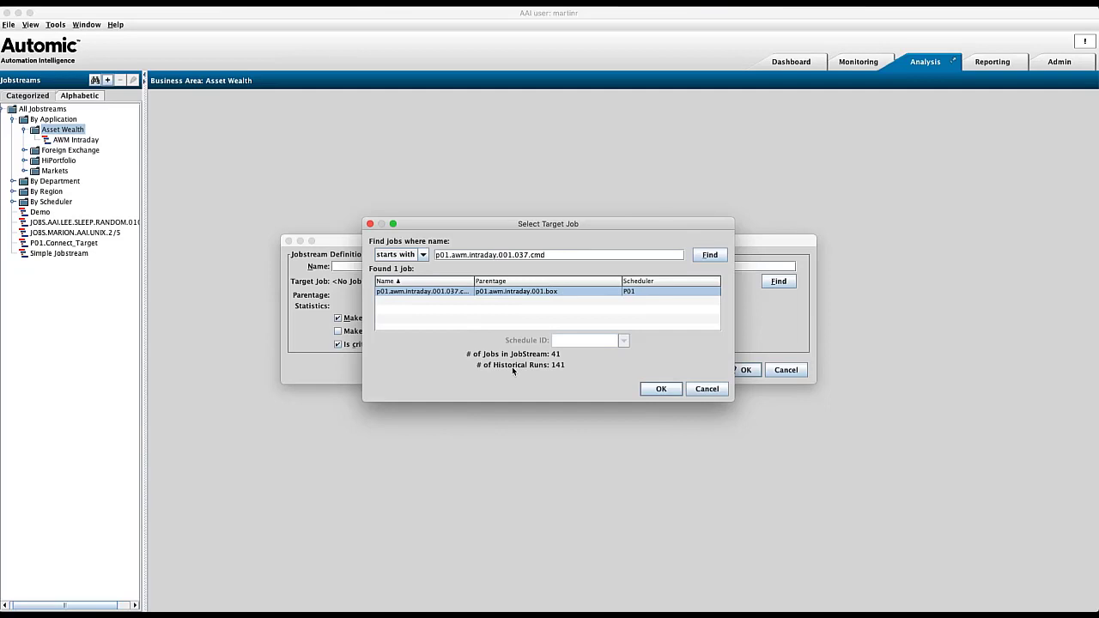
mouse_move(495, 378)
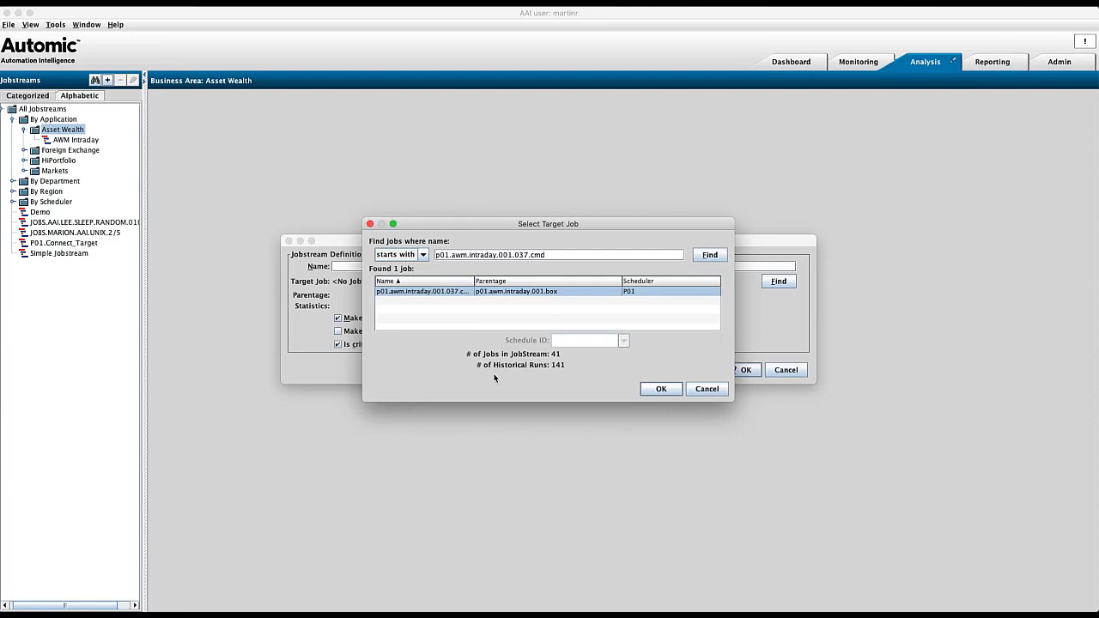
mouse_move(511, 326)
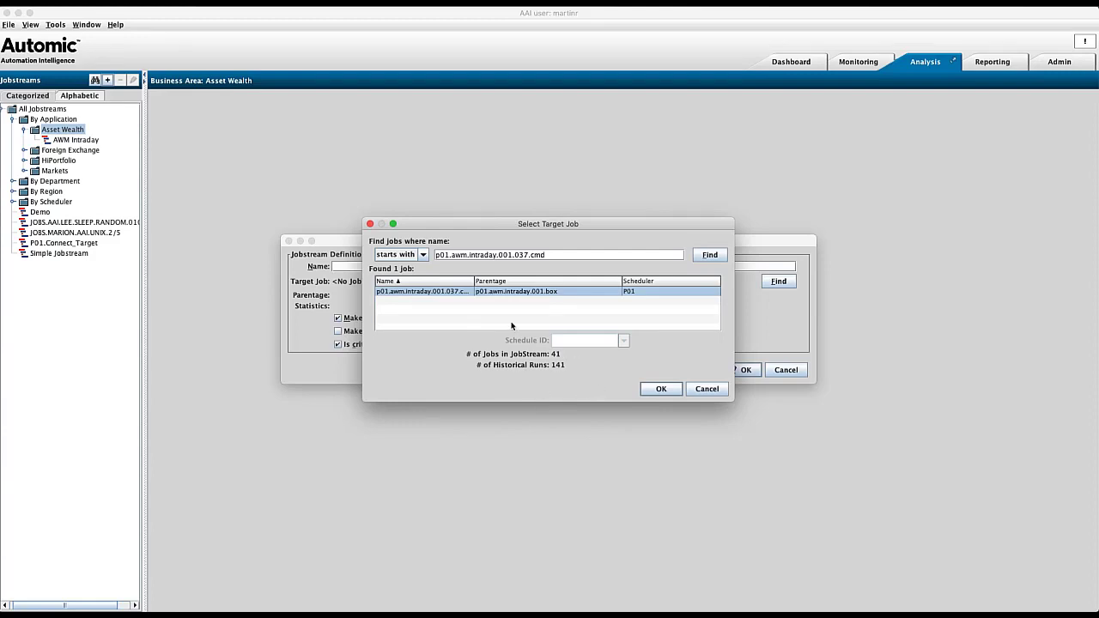
mouse_move(457, 369)
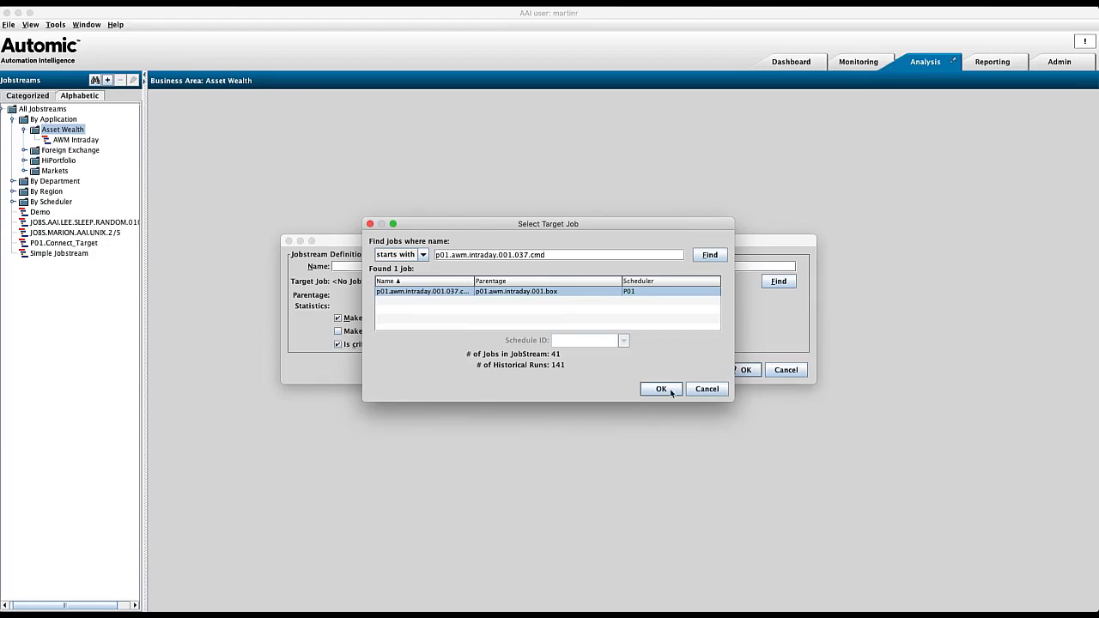
- Accept p01.awm.intraday.001.037.cmd as target job and expand the jobstream's full options
left_click(659, 388)
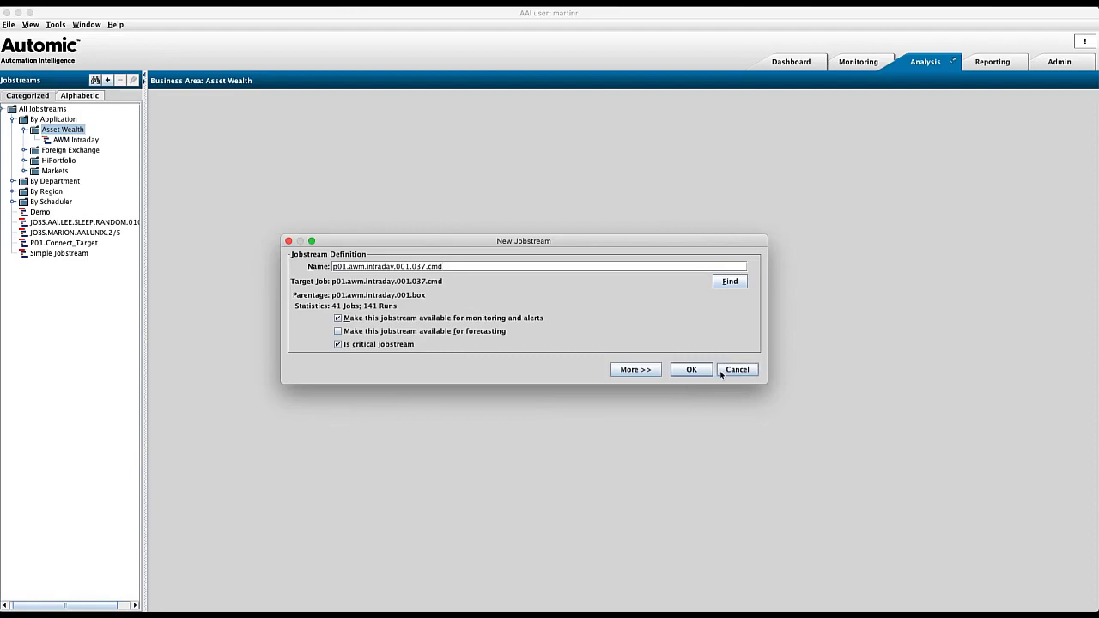
mouse_move(701, 341)
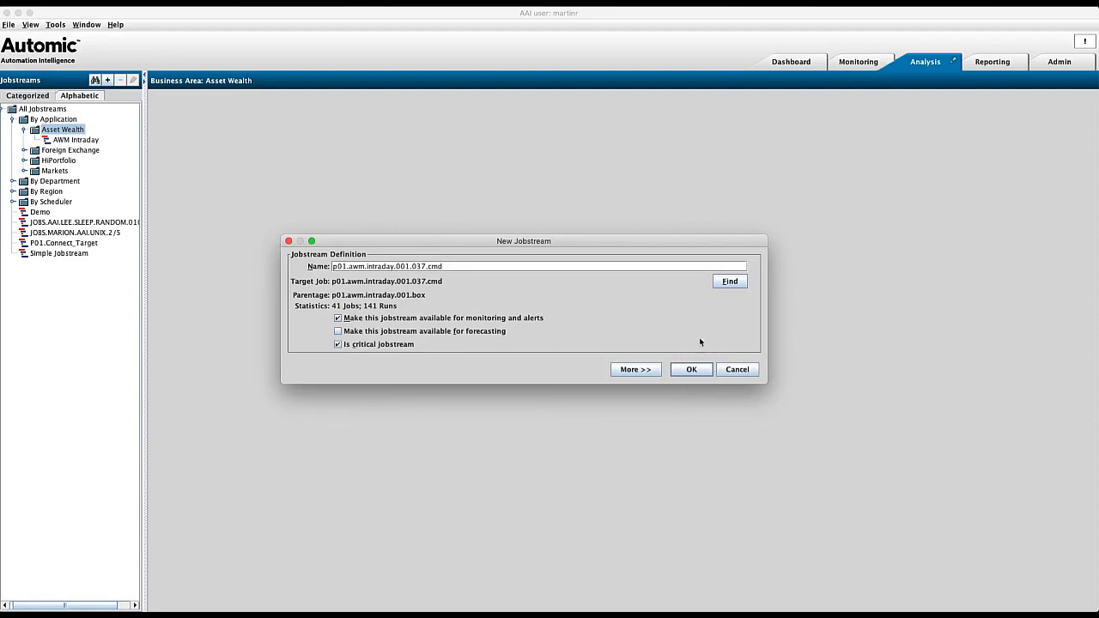
left_click_drag(524, 241, 549, 106)
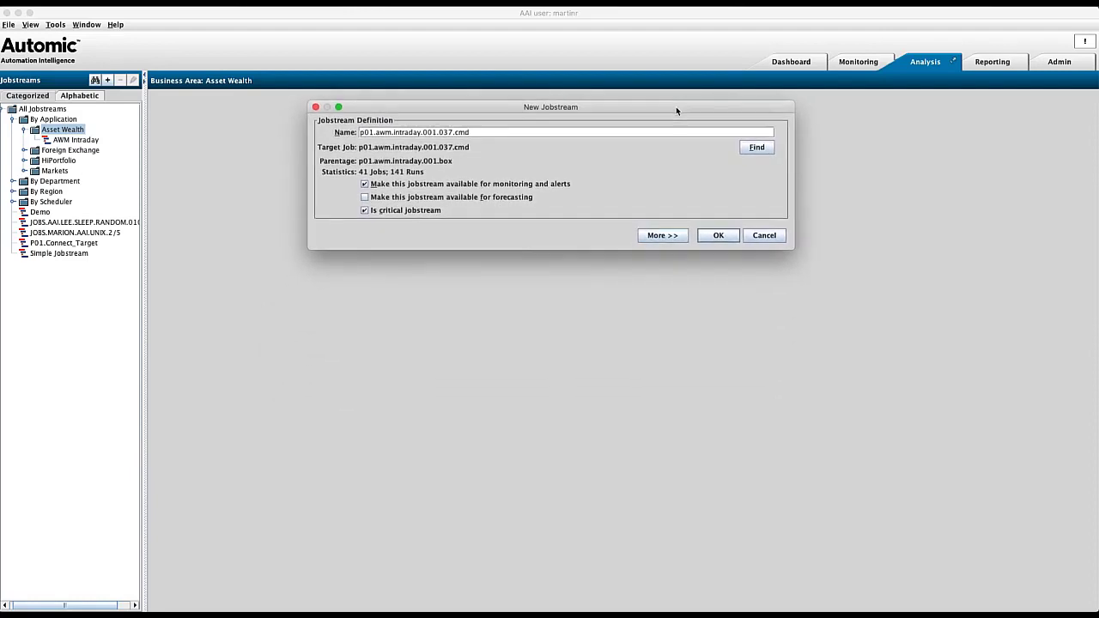
left_click(663, 236)
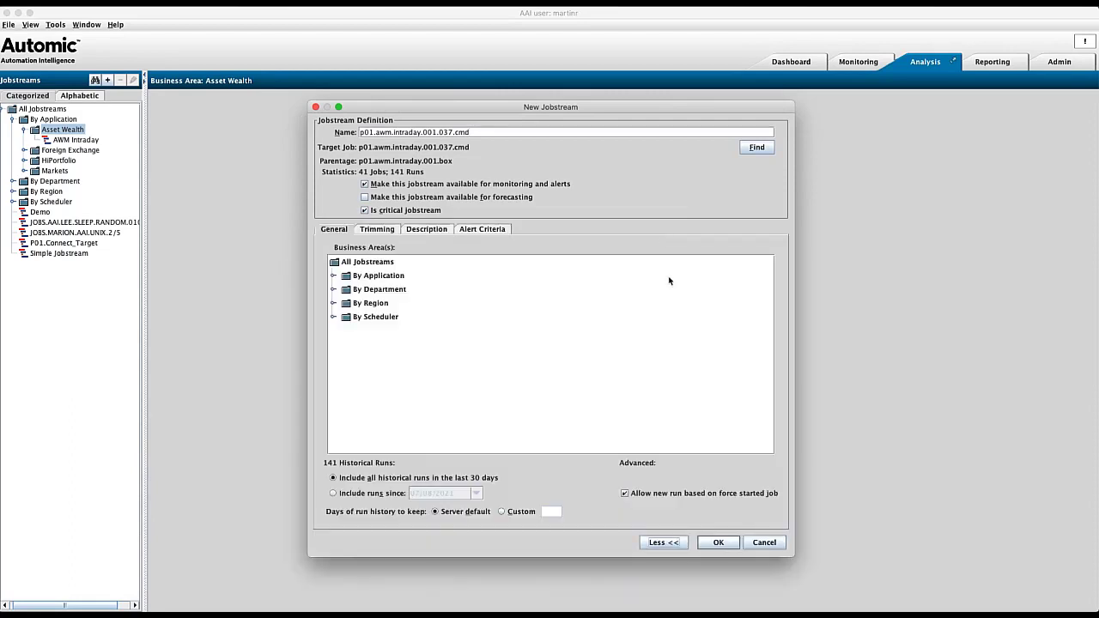
mouse_move(697, 314)
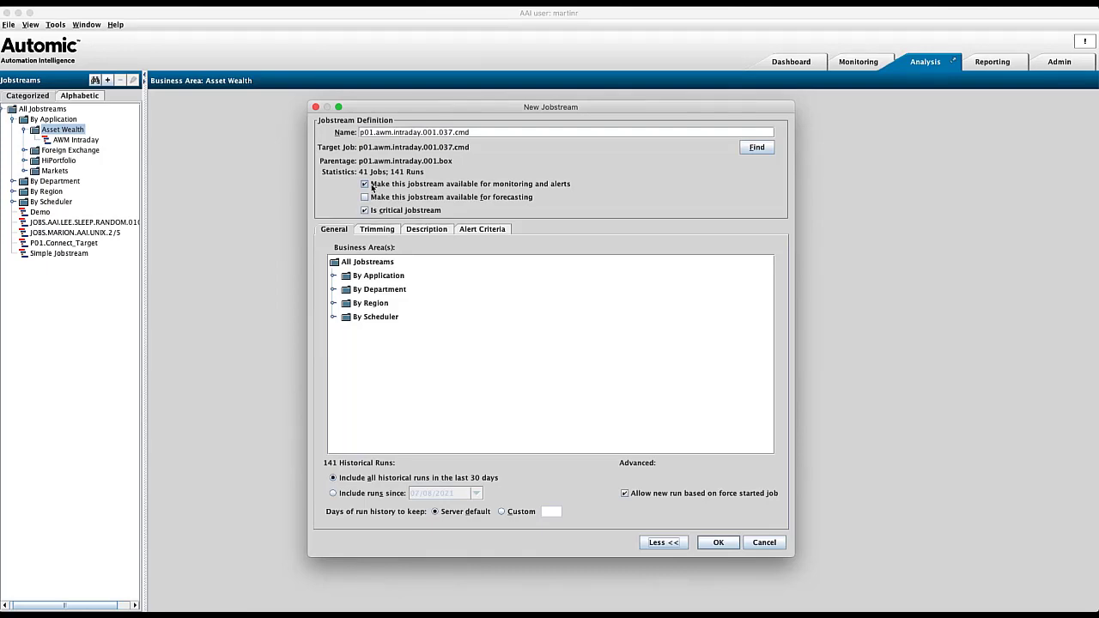
mouse_move(854, 74)
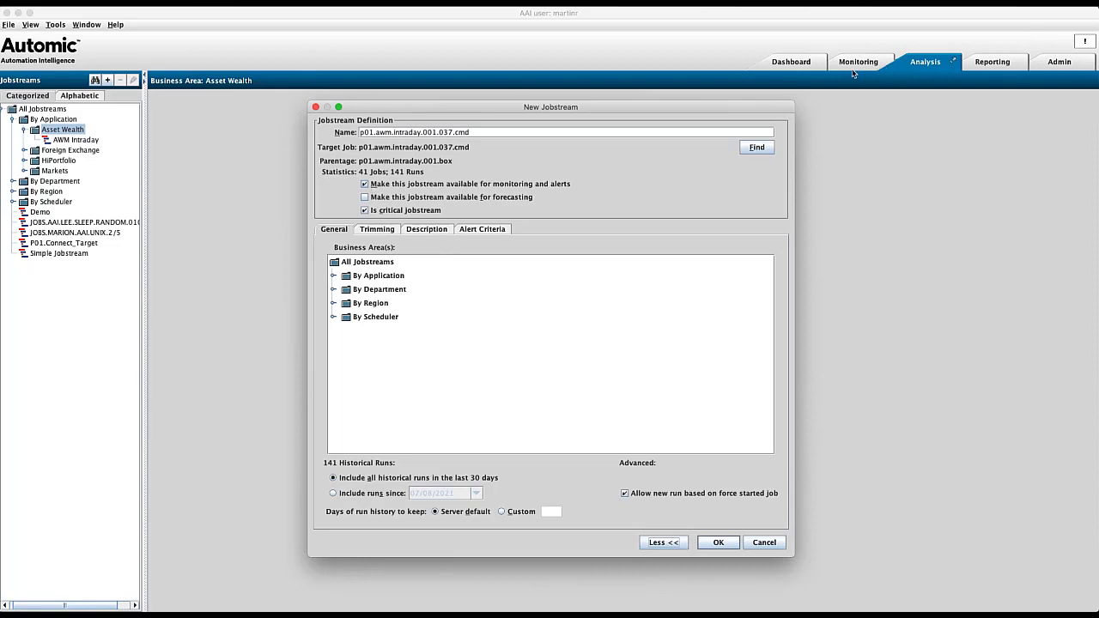
mouse_move(855, 67)
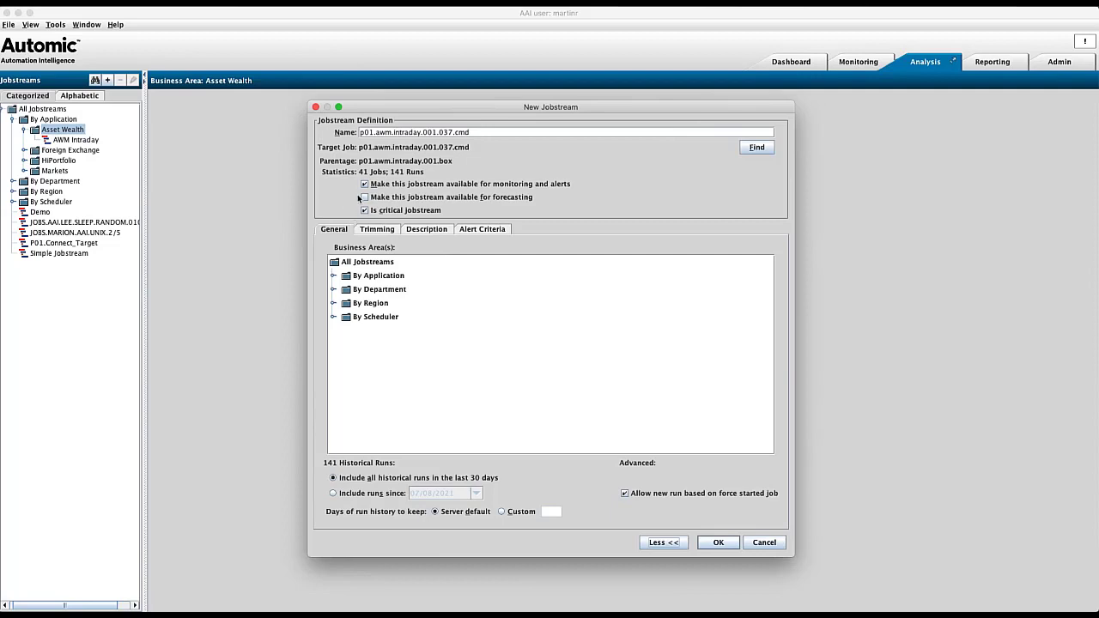
- Enable 'Make this jobstream available for forecasting' and show the trimming settings
left_click(364, 197)
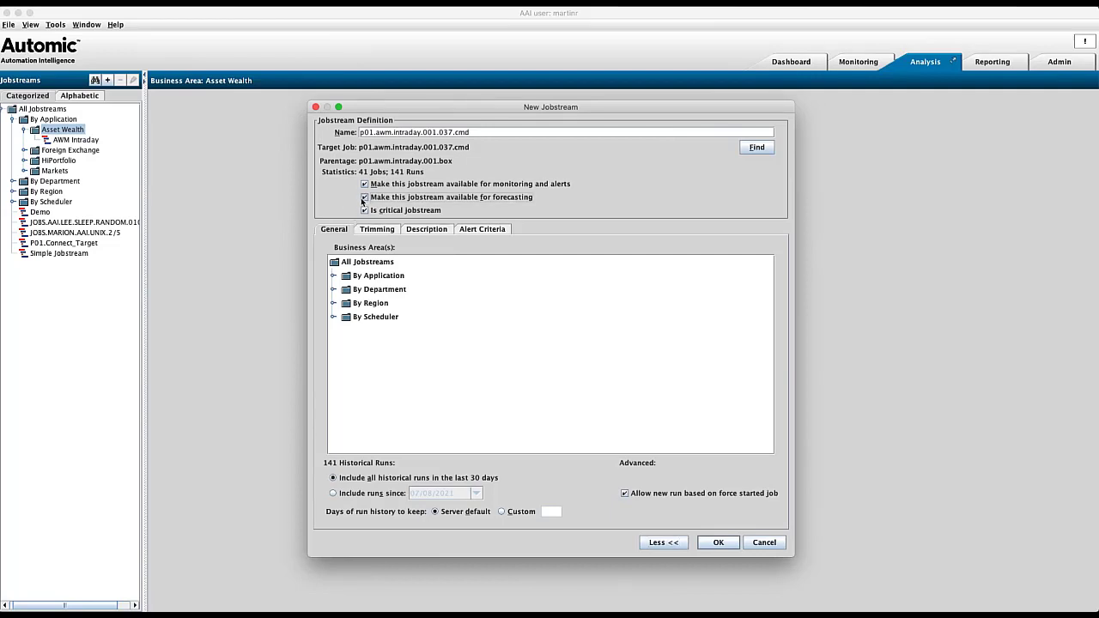
left_click(364, 210)
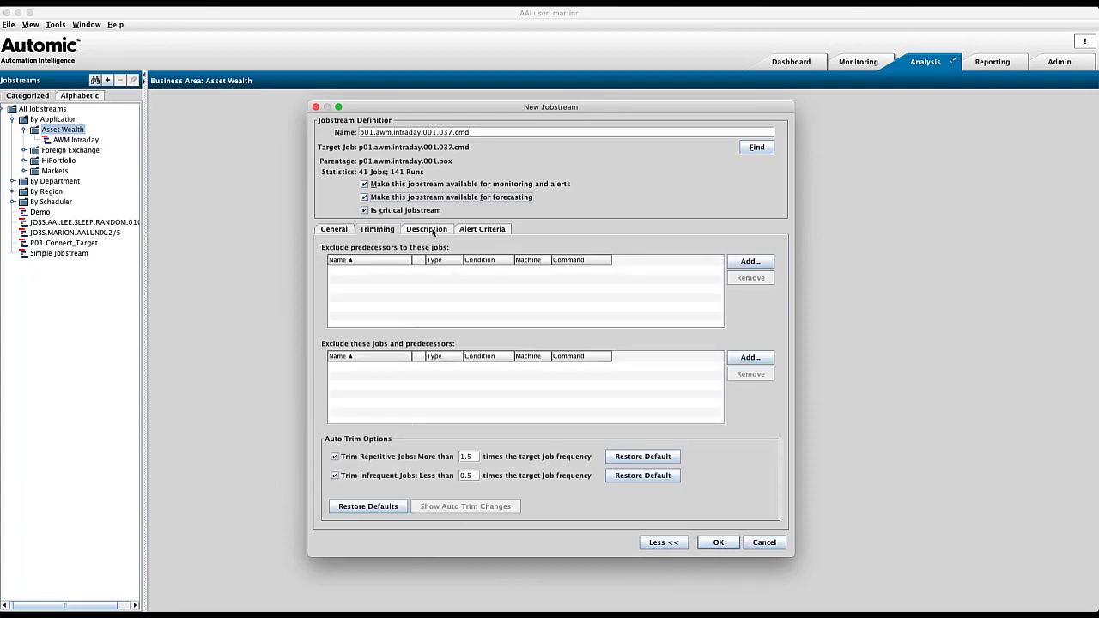
- Show the Alert Criteria listing Late and Not Predicted to Finish alert types
left_click(426, 230)
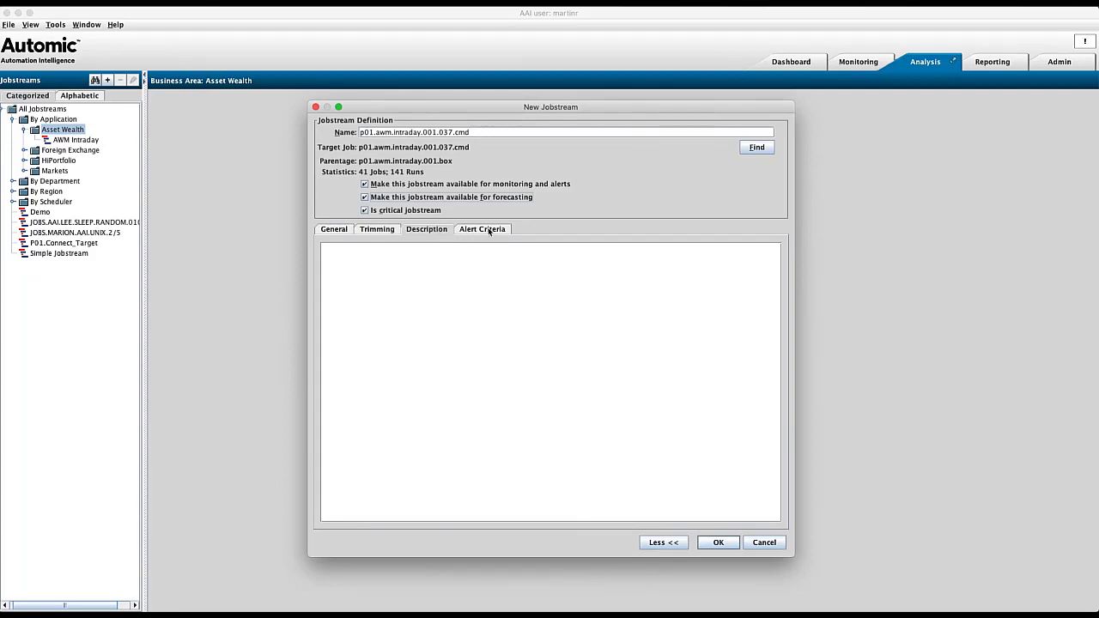
left_click(481, 230)
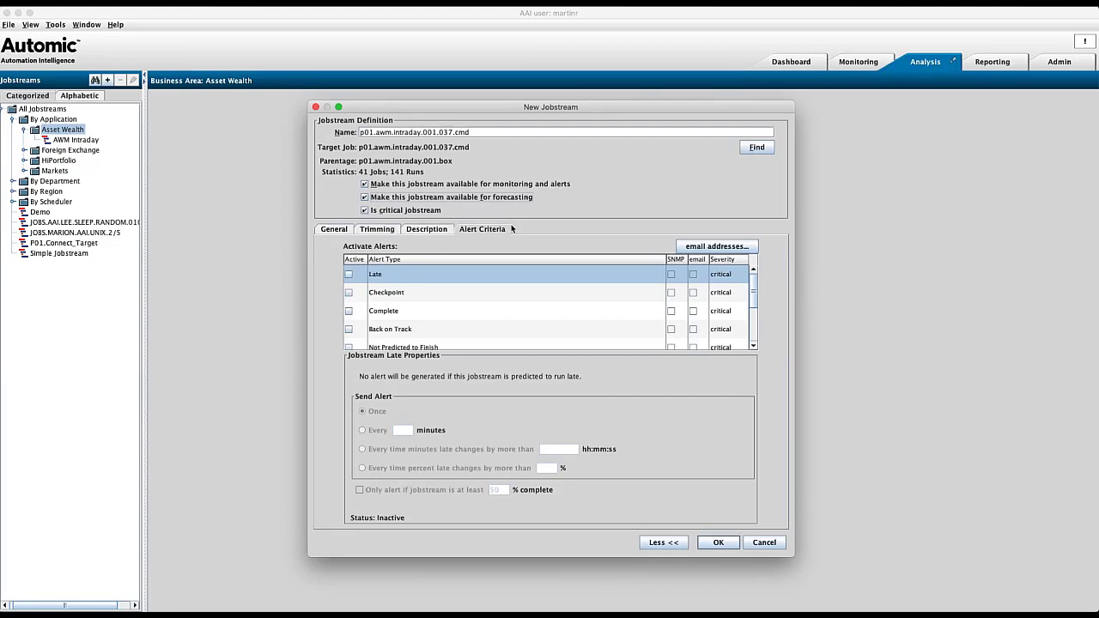
mouse_move(378, 239)
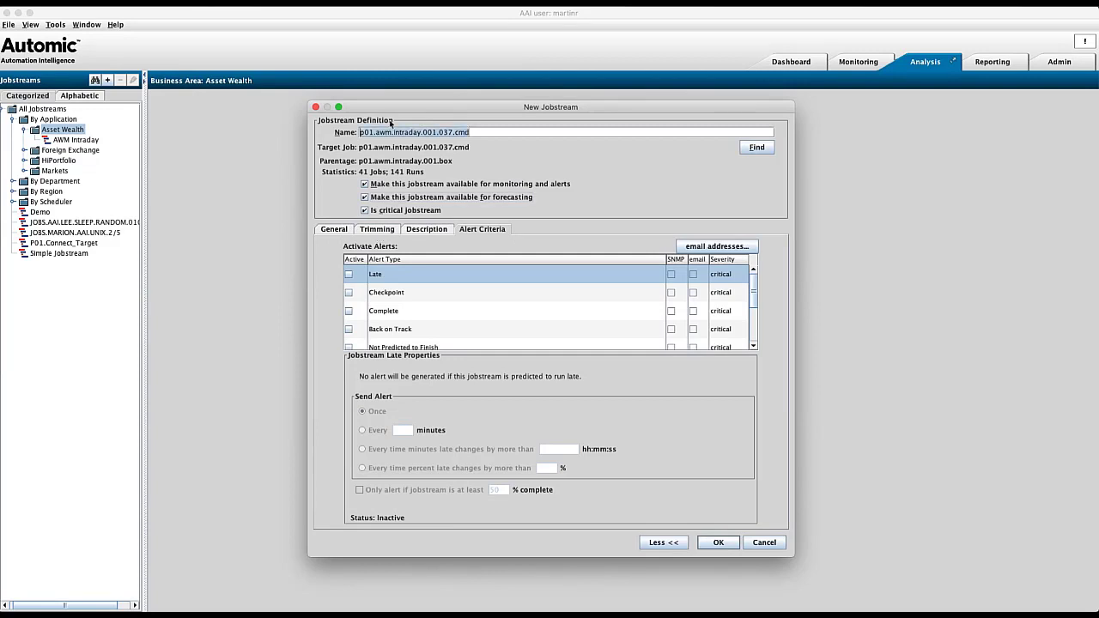
mouse_move(450, 110)
type("Asset Mangement Daily")
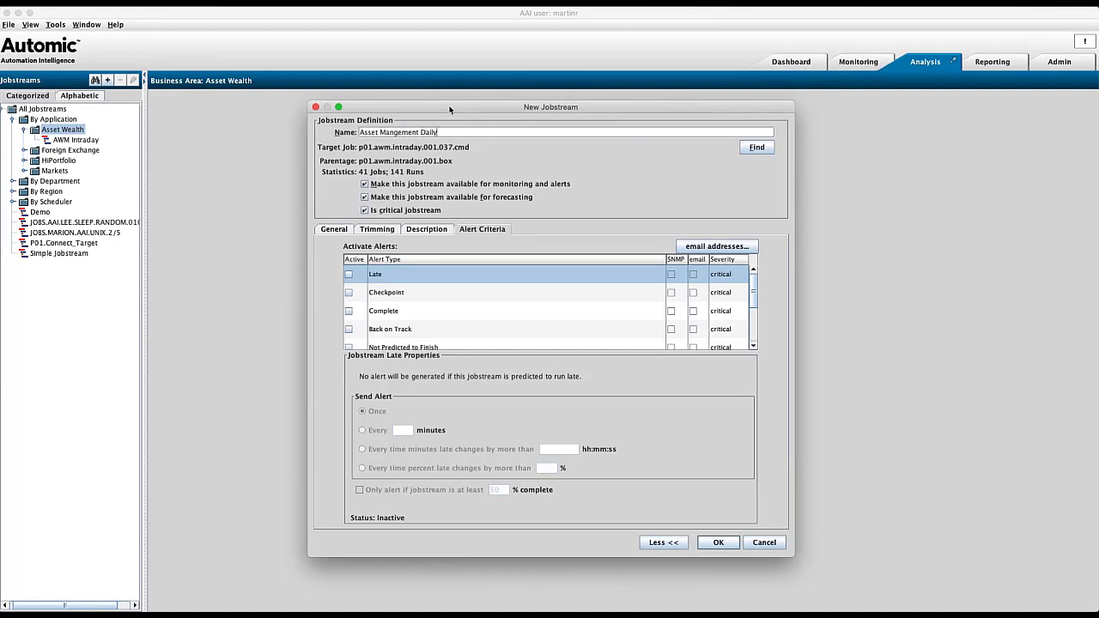
- Replace the jobstream name with 'Asset Mangement Daily Summary'
type("Summary")
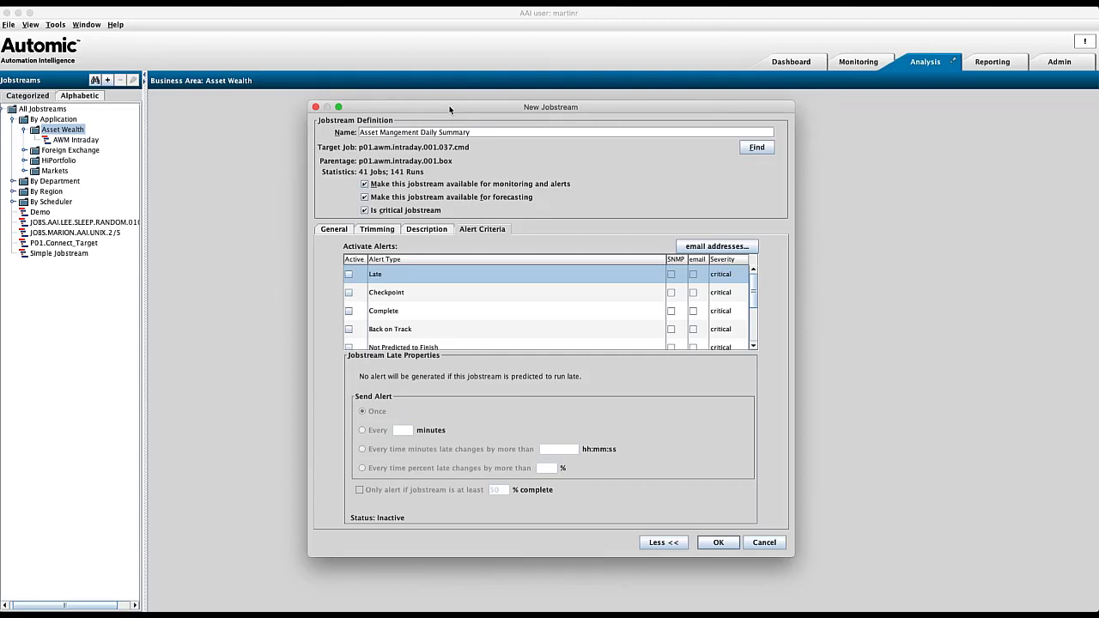
mouse_move(350, 231)
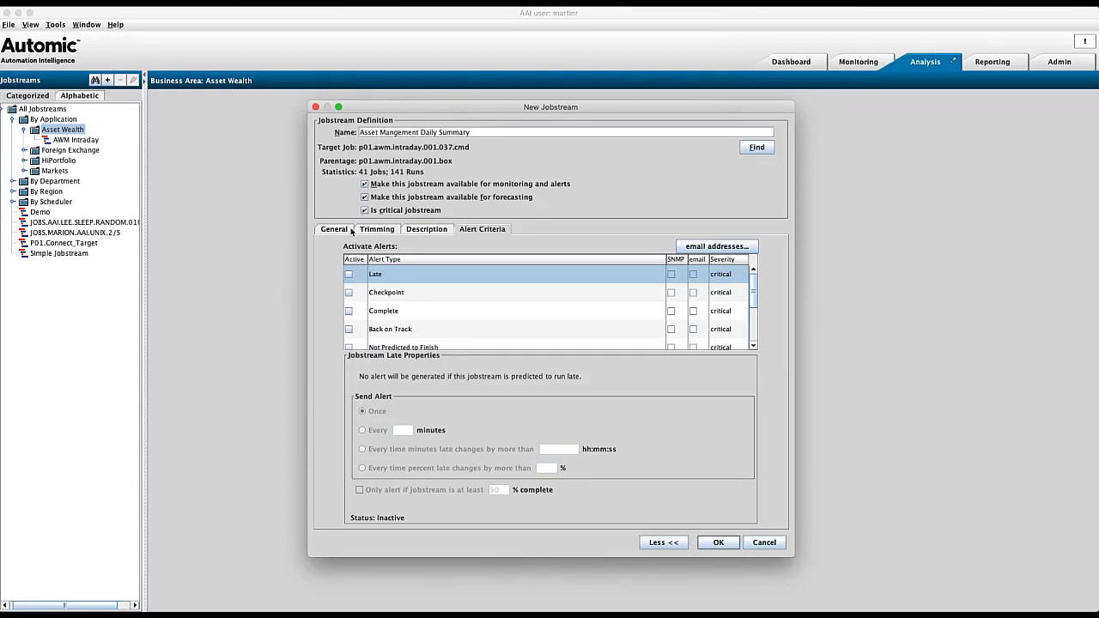
- On the General settings, include only historical runs since 07/08/2021 and save the jobstream
left_click(377, 228)
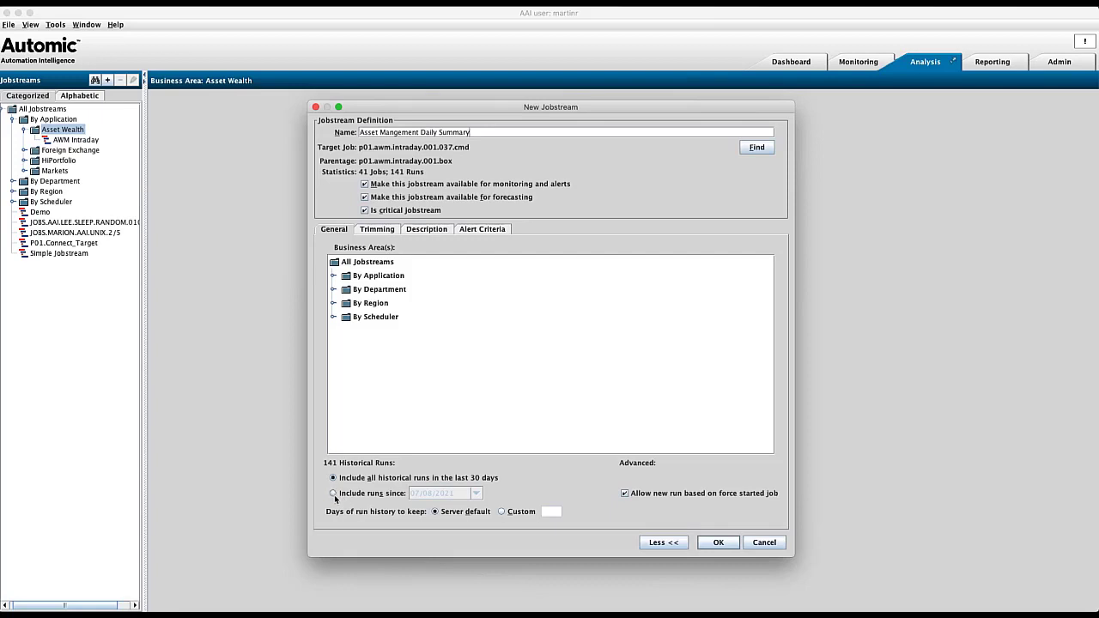
left_click(333, 494)
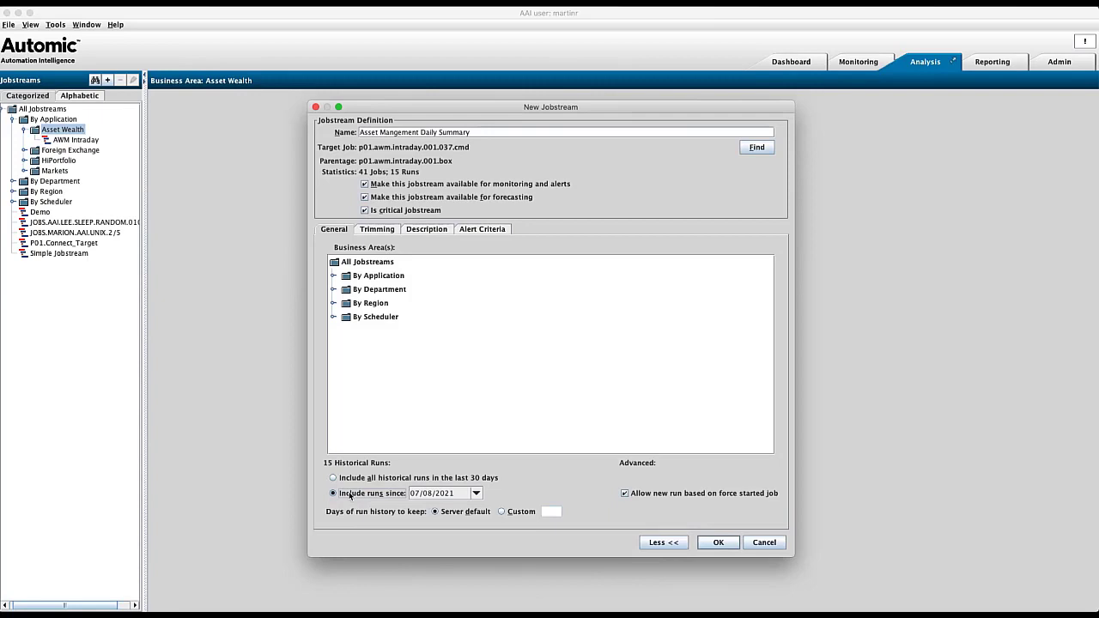
left_click(476, 493)
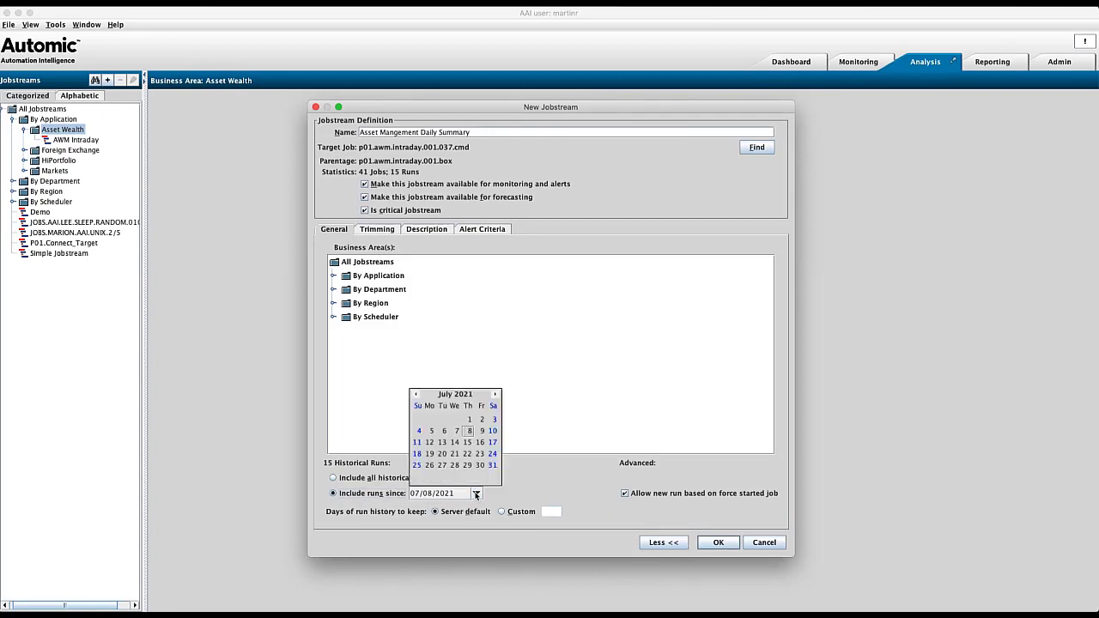
mouse_move(484, 450)
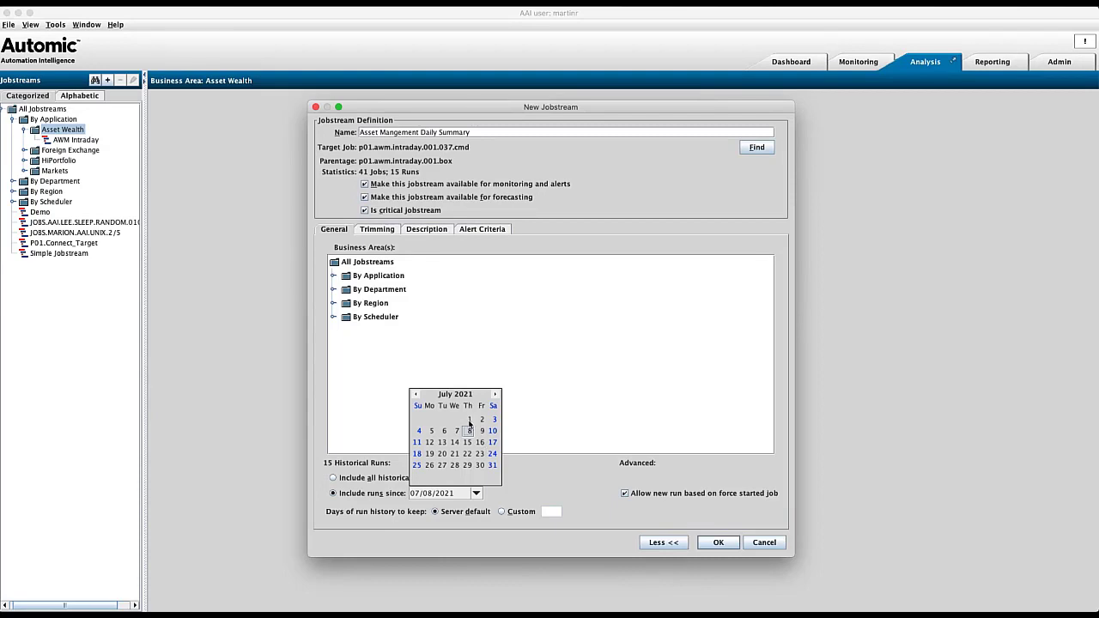
left_click(467, 419)
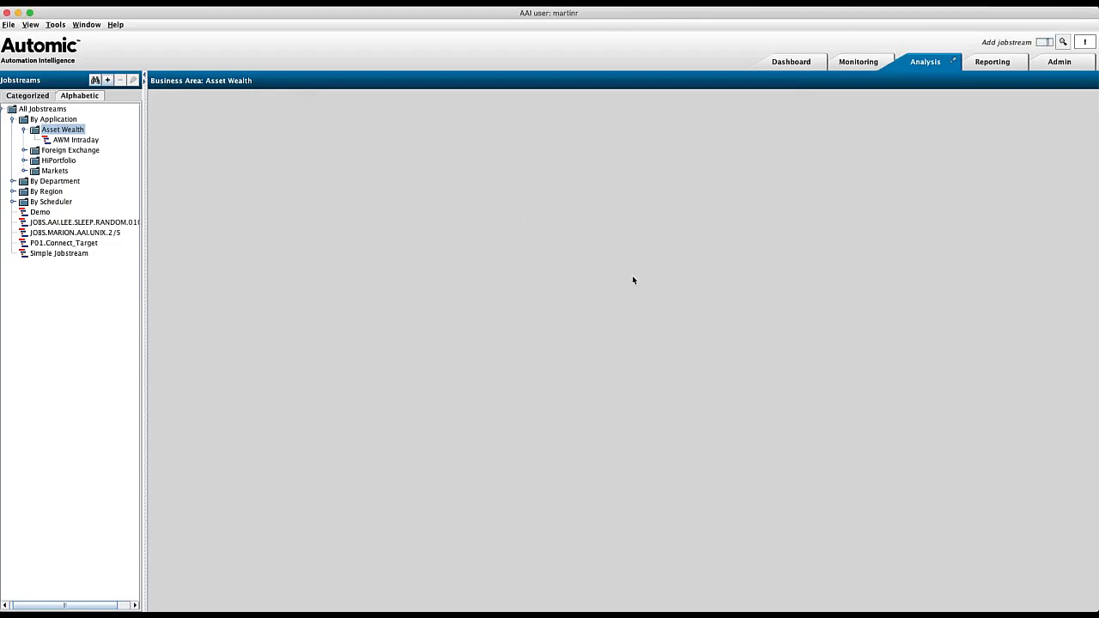
- Select Asset Mangement Daily Summary under Asset Wealth to display its job run timeline
left_click(11, 130)
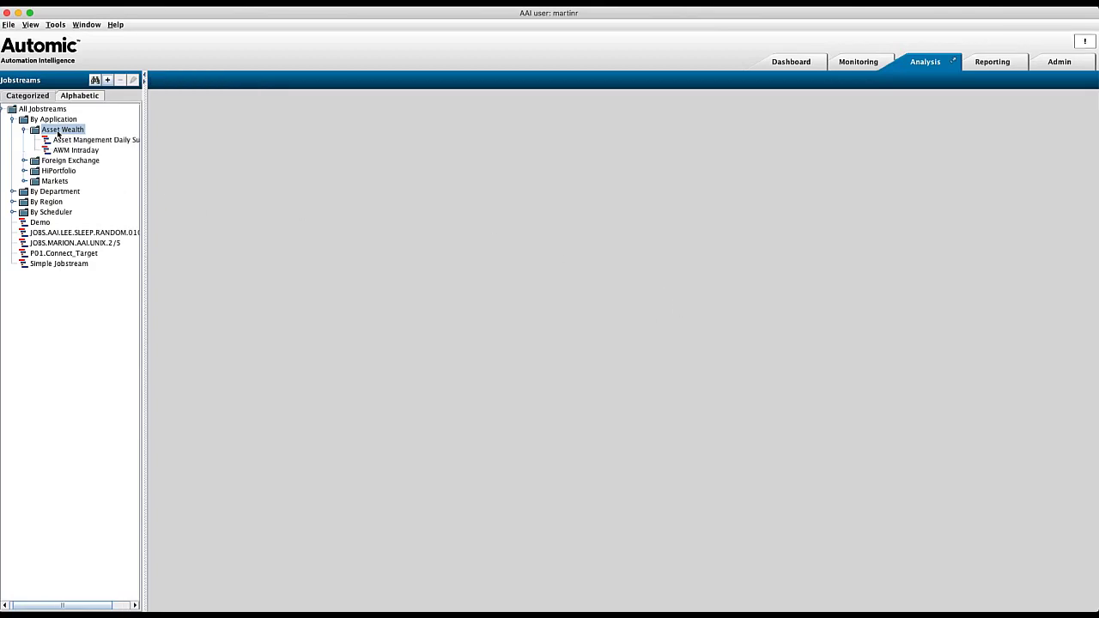
left_click(62, 131)
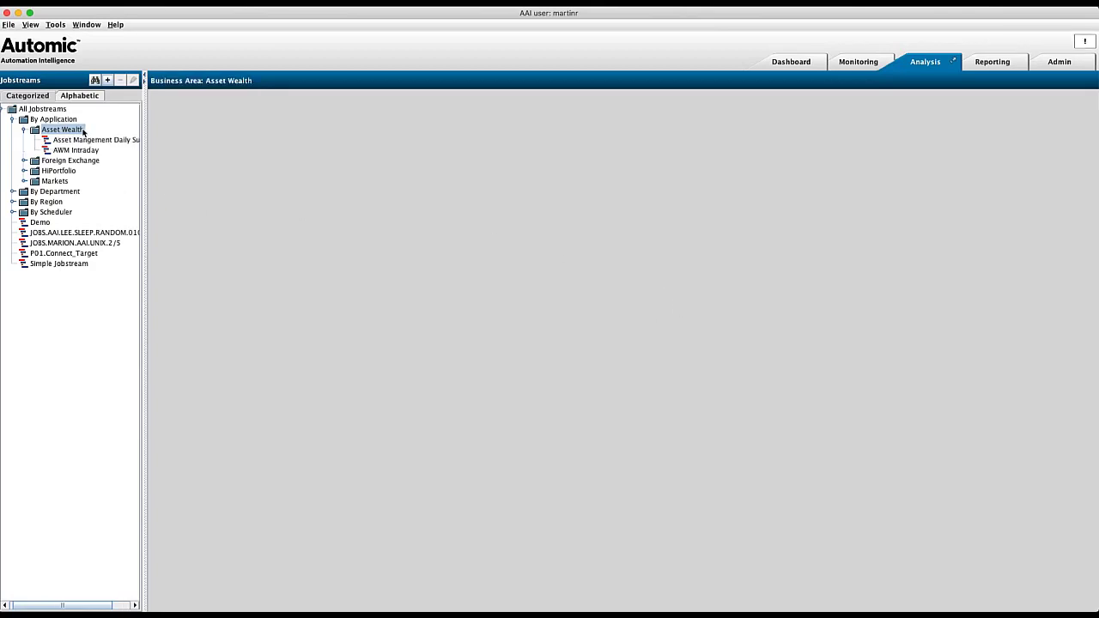
mouse_move(94, 140)
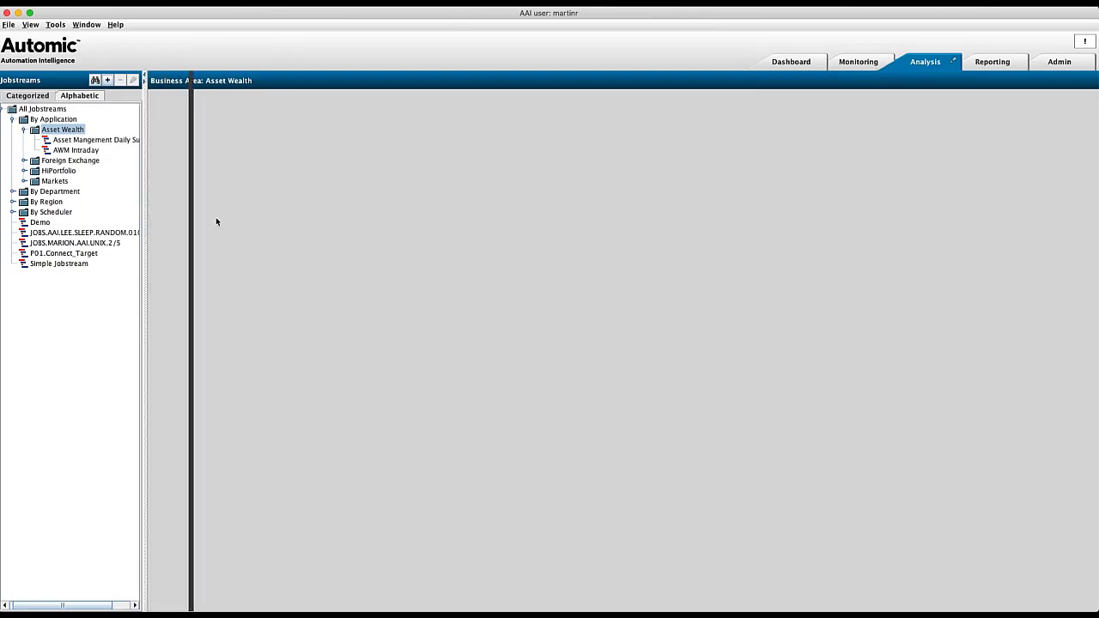
left_click(94, 139)
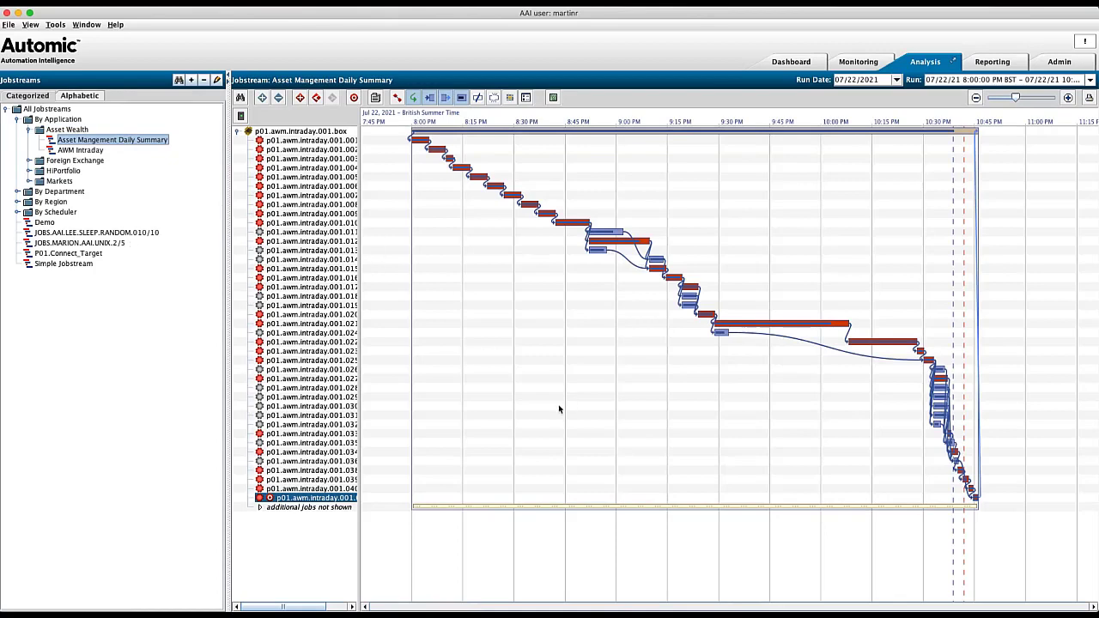
mouse_move(358, 543)
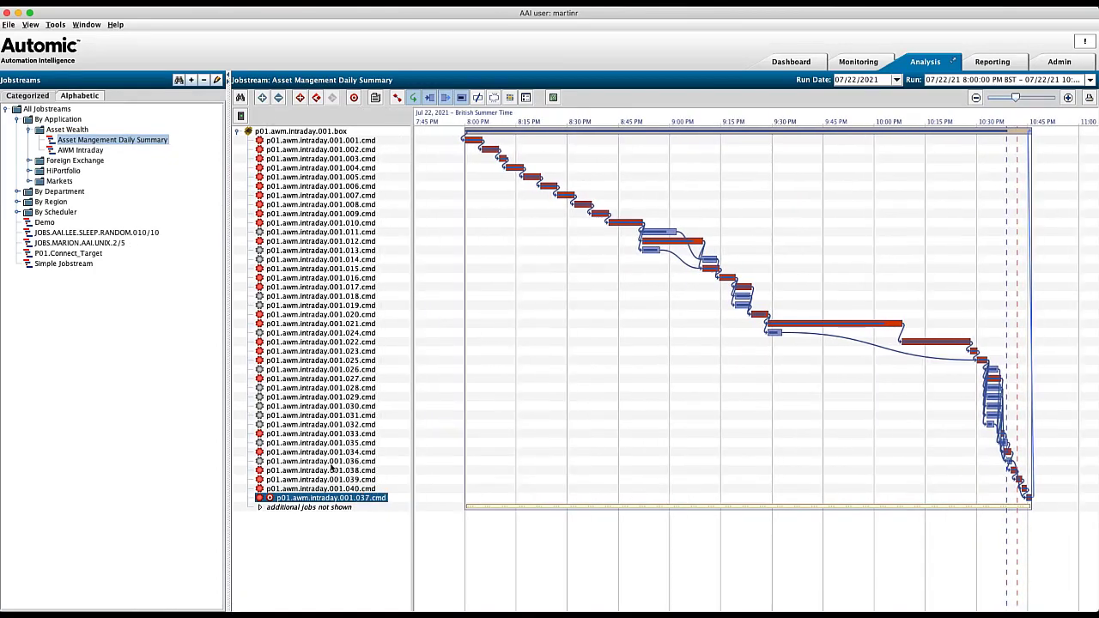
mouse_move(334, 467)
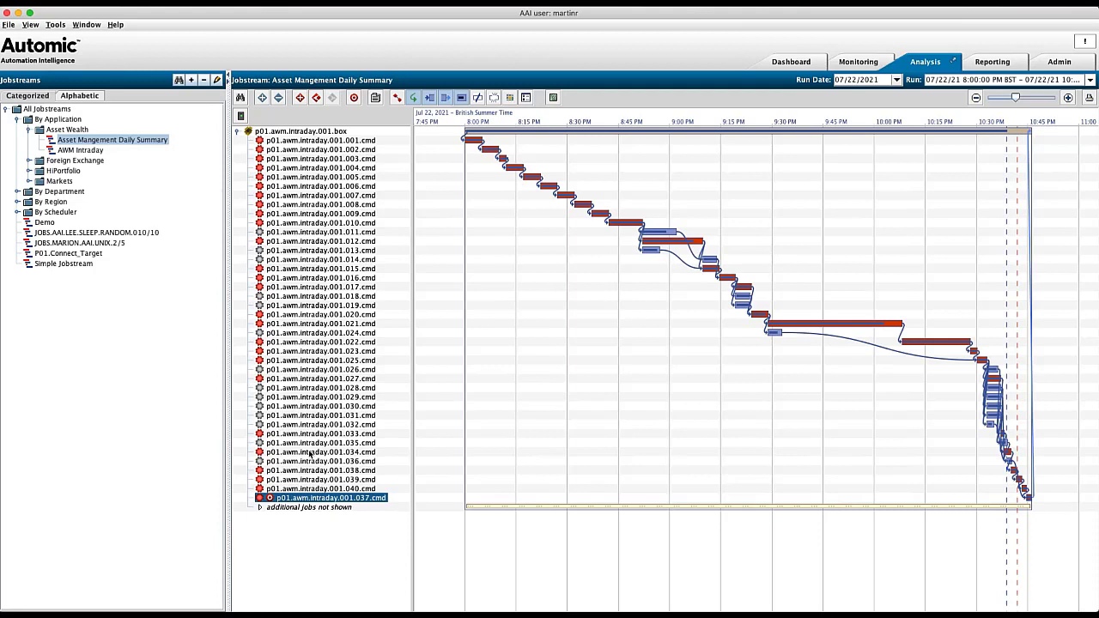
mouse_move(516, 185)
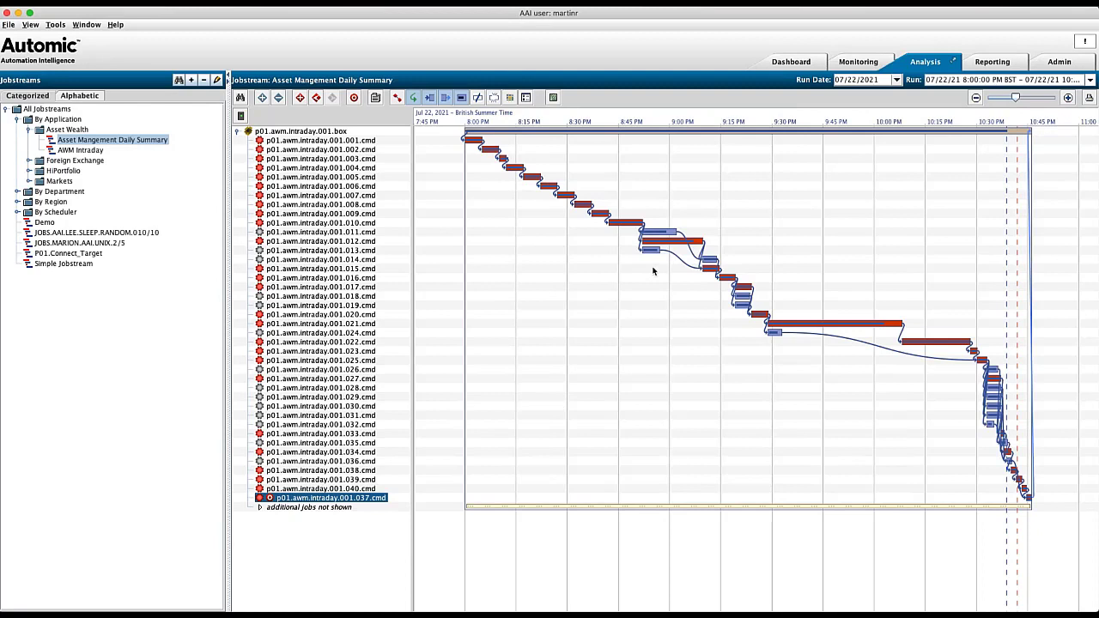
mouse_move(498, 161)
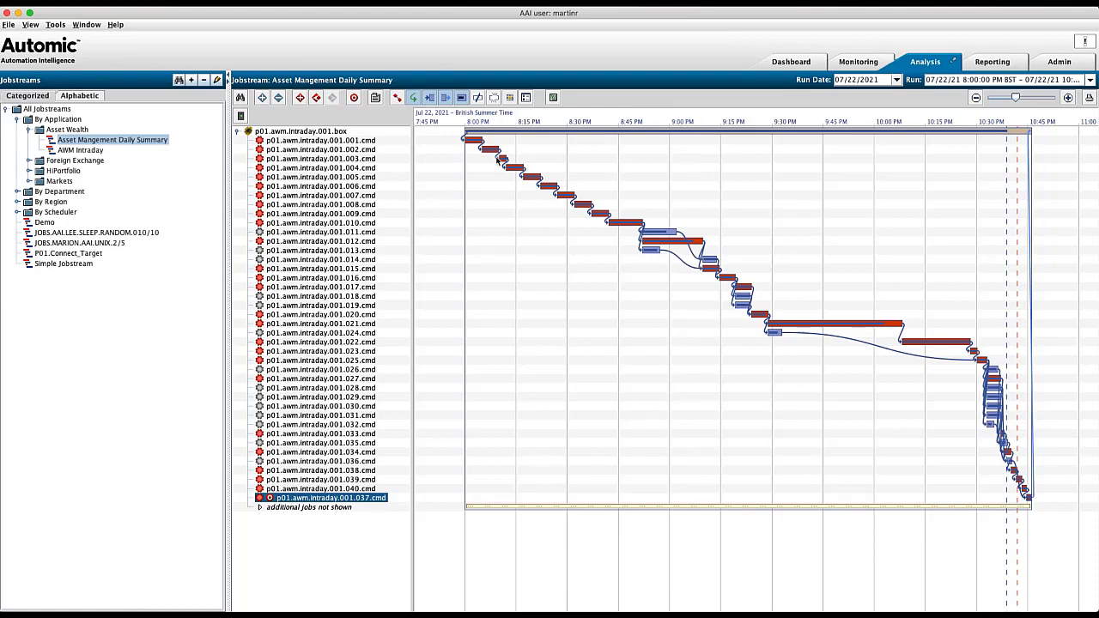
mouse_move(912, 151)
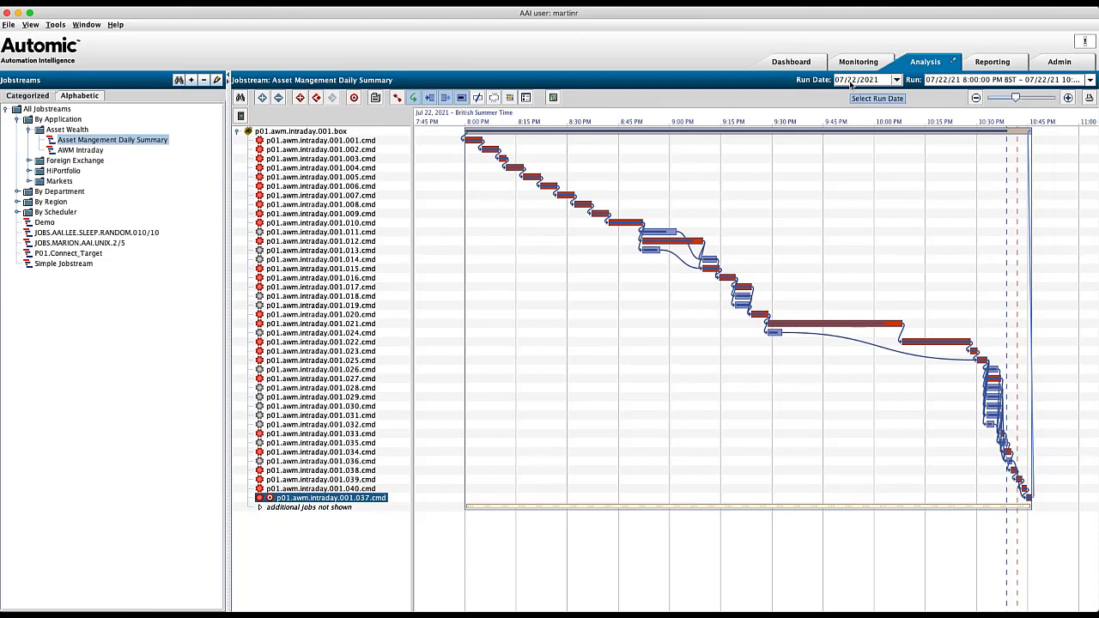
mouse_move(1020, 507)
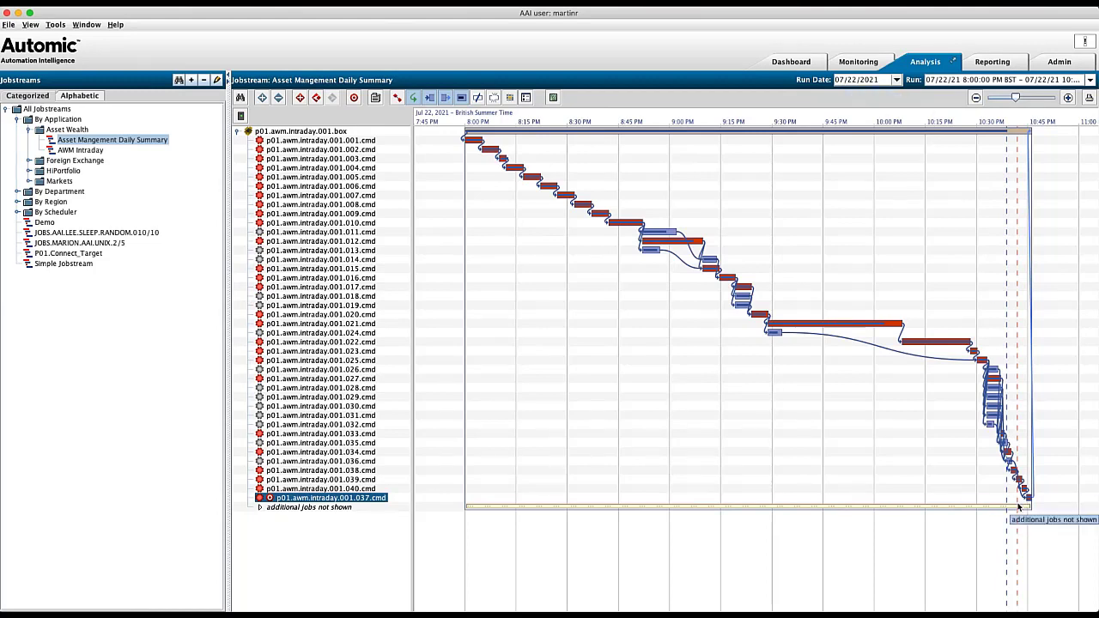
mouse_move(1034, 330)
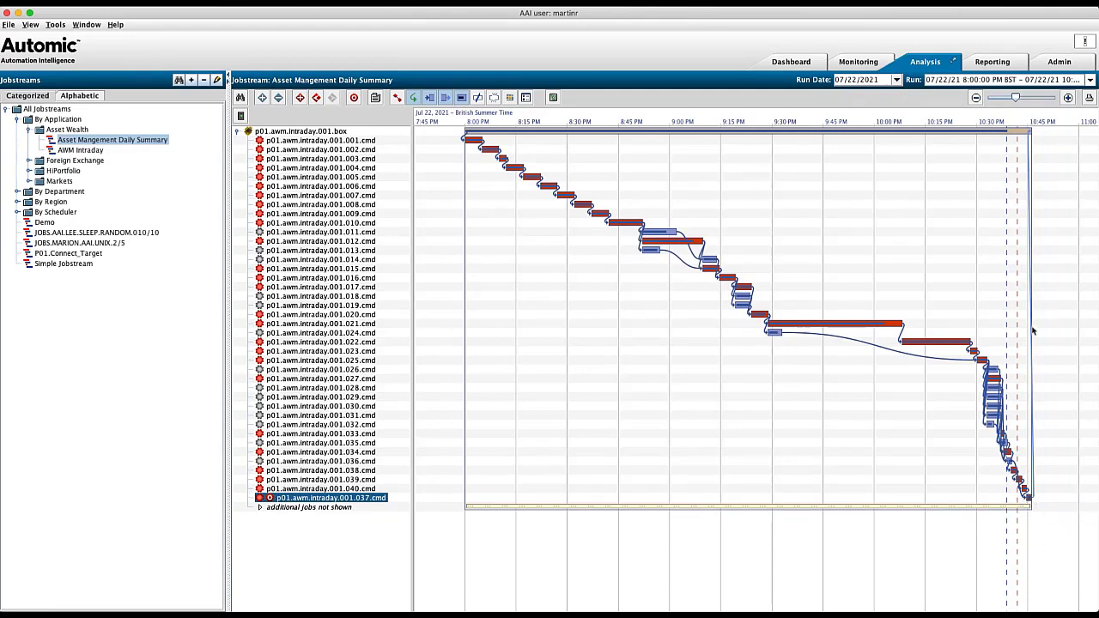
mouse_move(1018, 323)
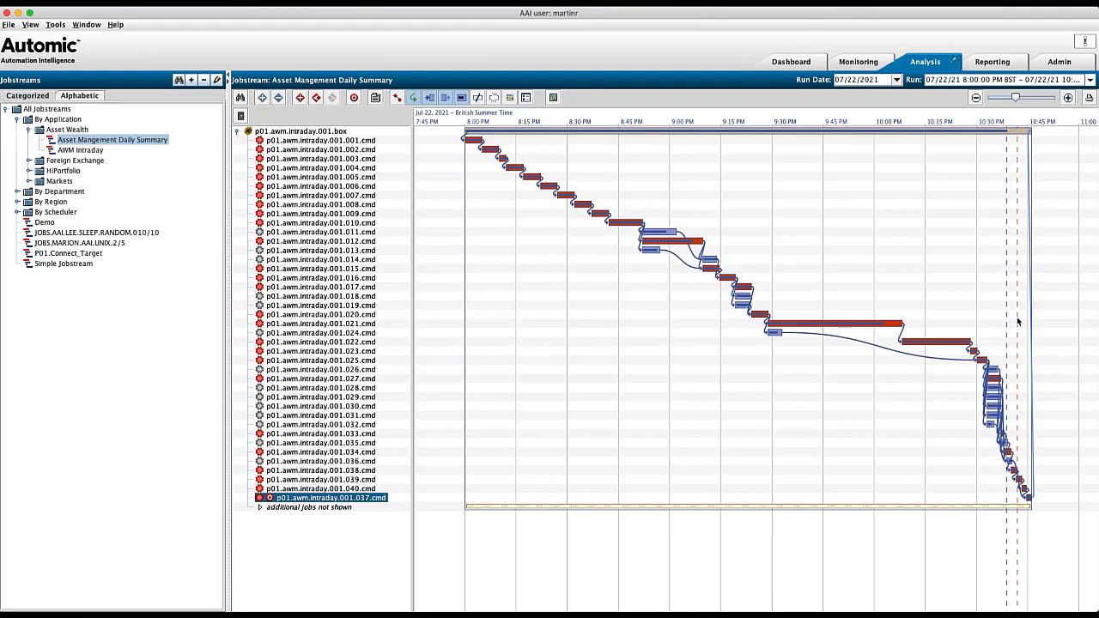
mouse_move(1009, 317)
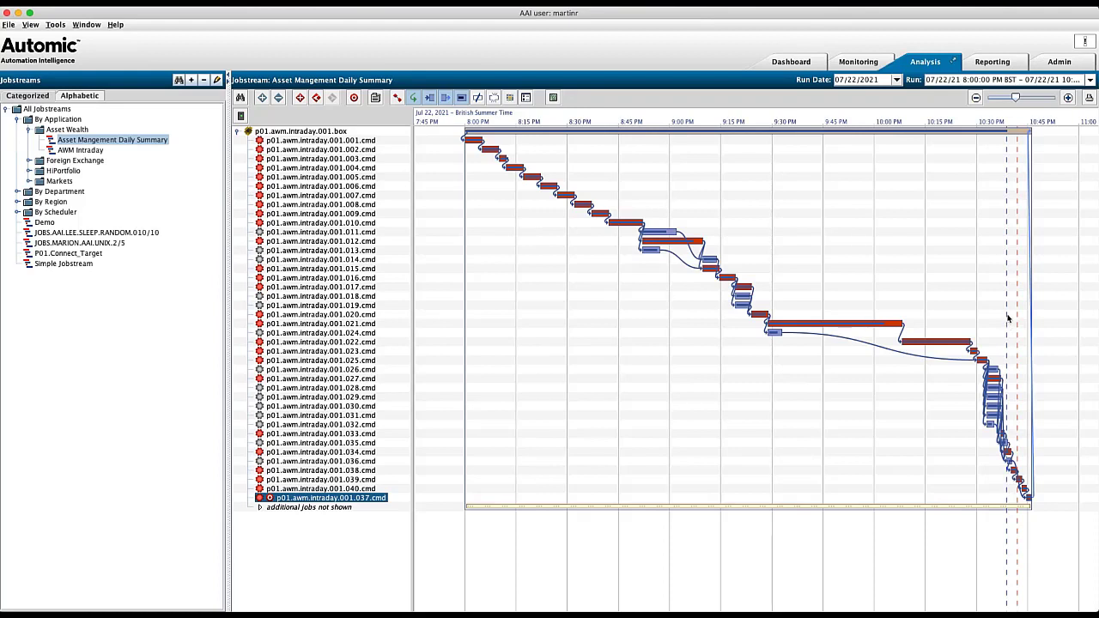
mouse_move(1010, 318)
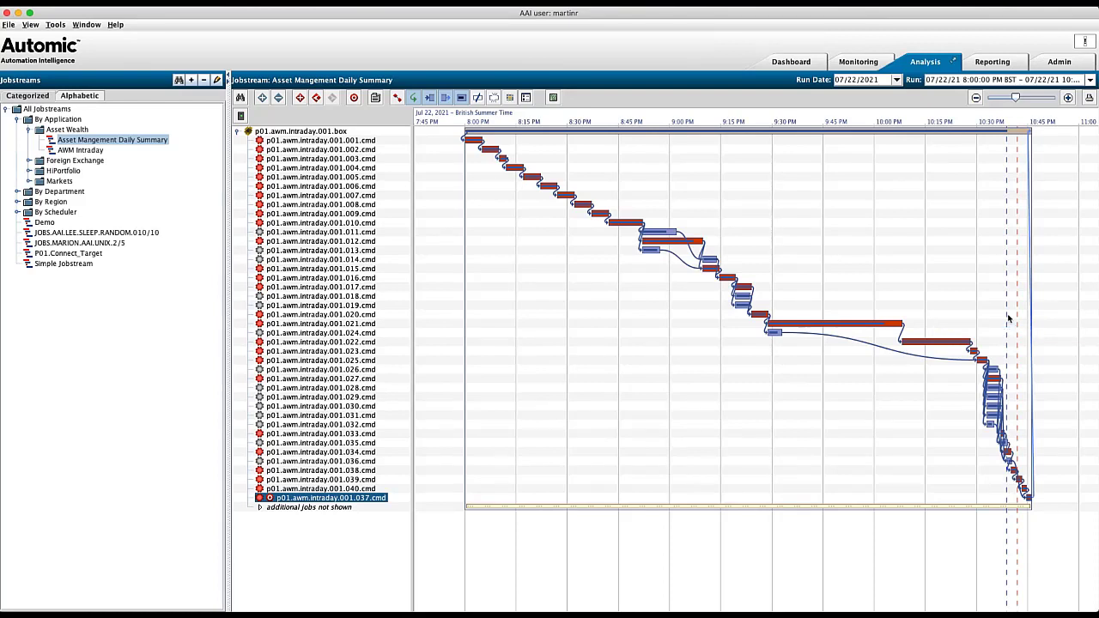
mouse_move(1006, 494)
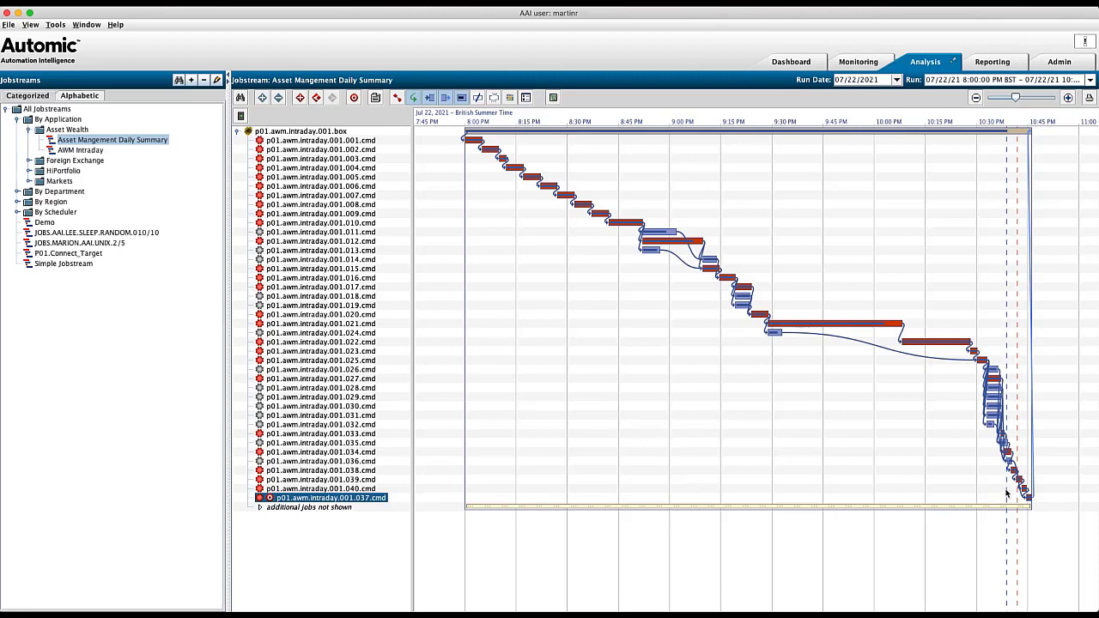
mouse_move(1016, 495)
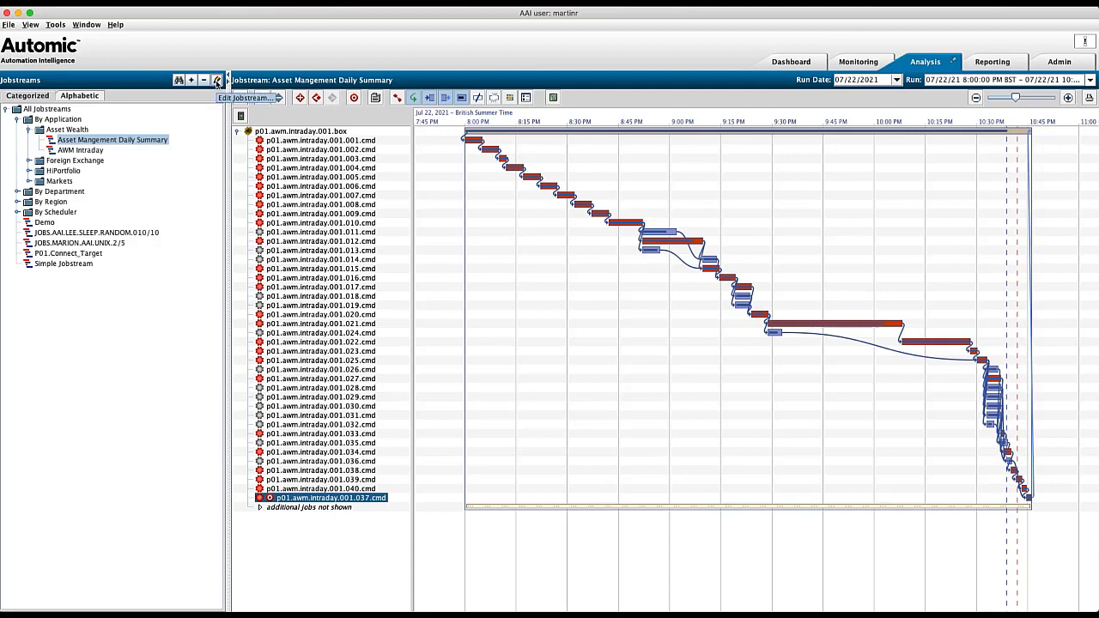
- Reopen Asset Mangement Daily Summary for editing and show its trimming options
left_click(249, 96)
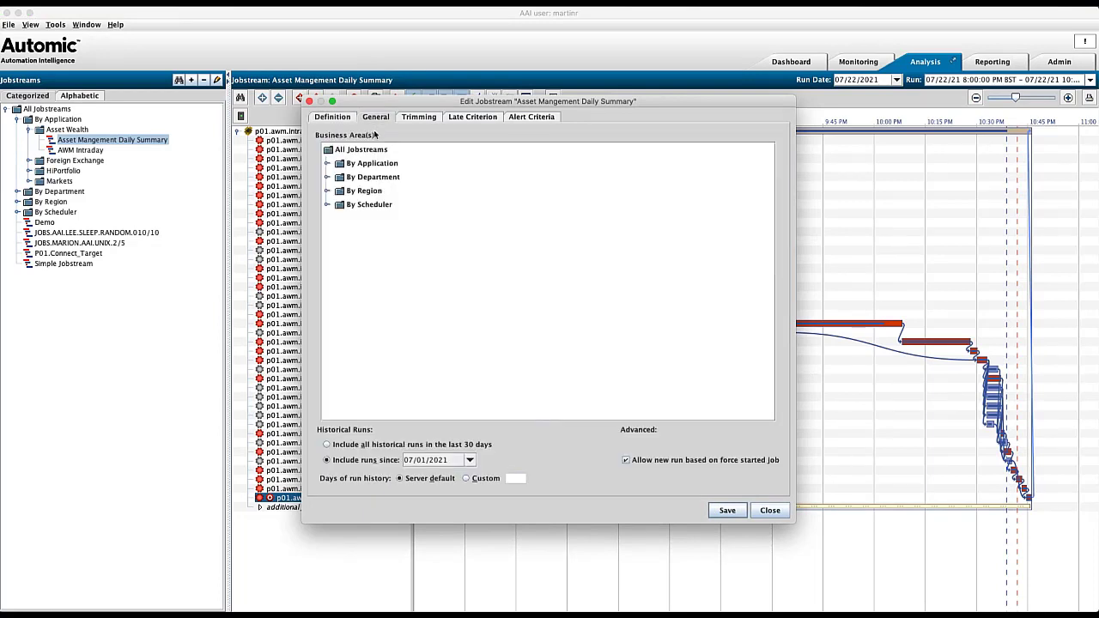
mouse_move(584, 494)
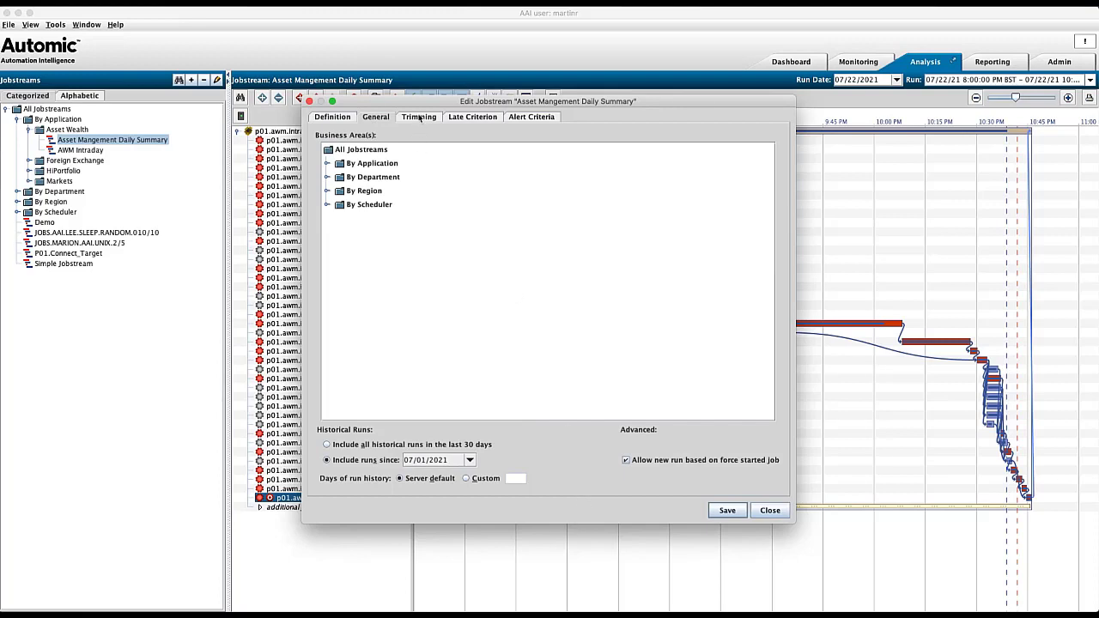
left_click(419, 116)
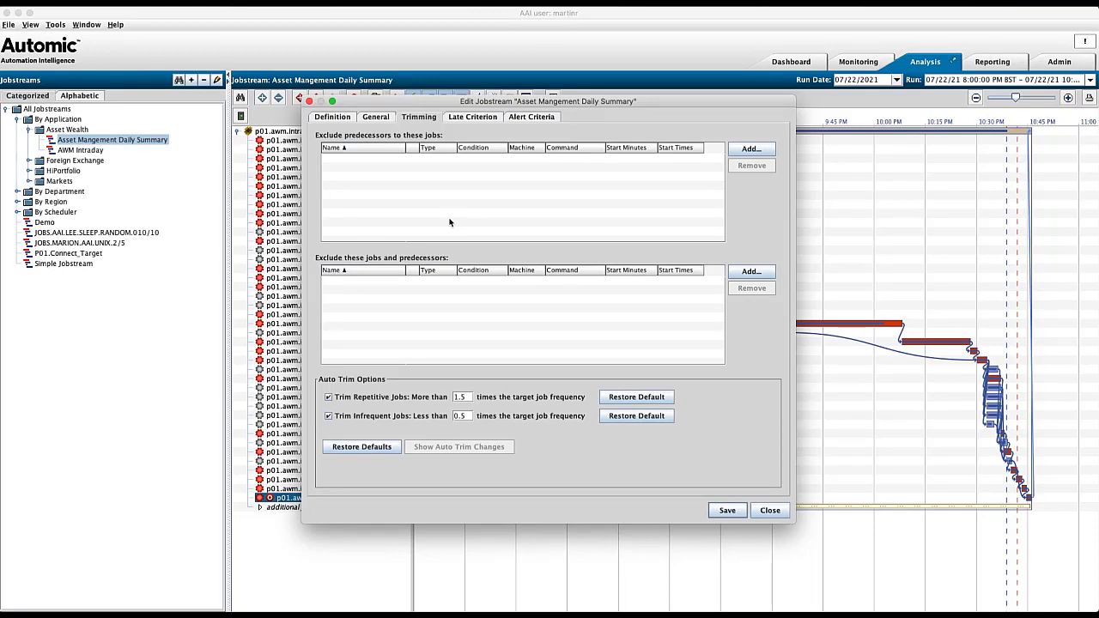
mouse_move(419, 226)
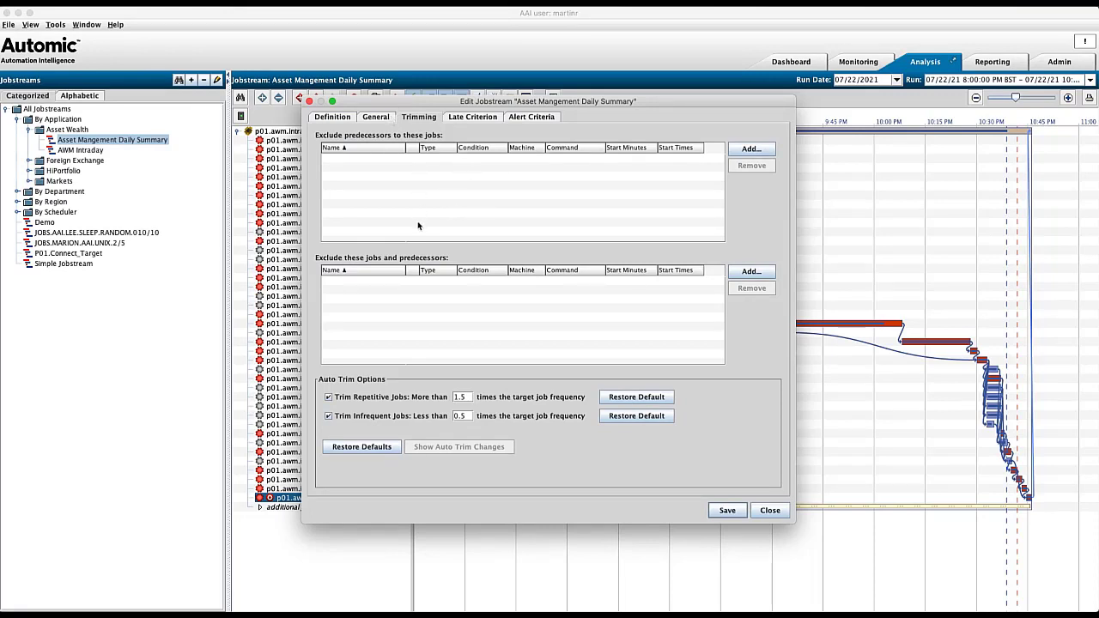
mouse_move(407, 340)
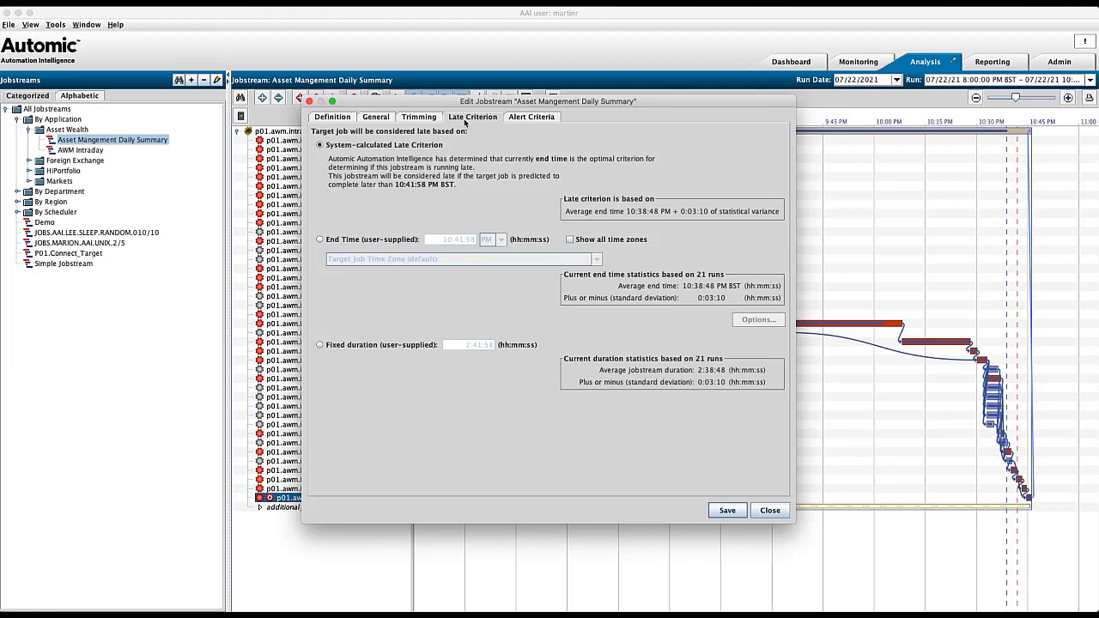
mouse_move(419, 154)
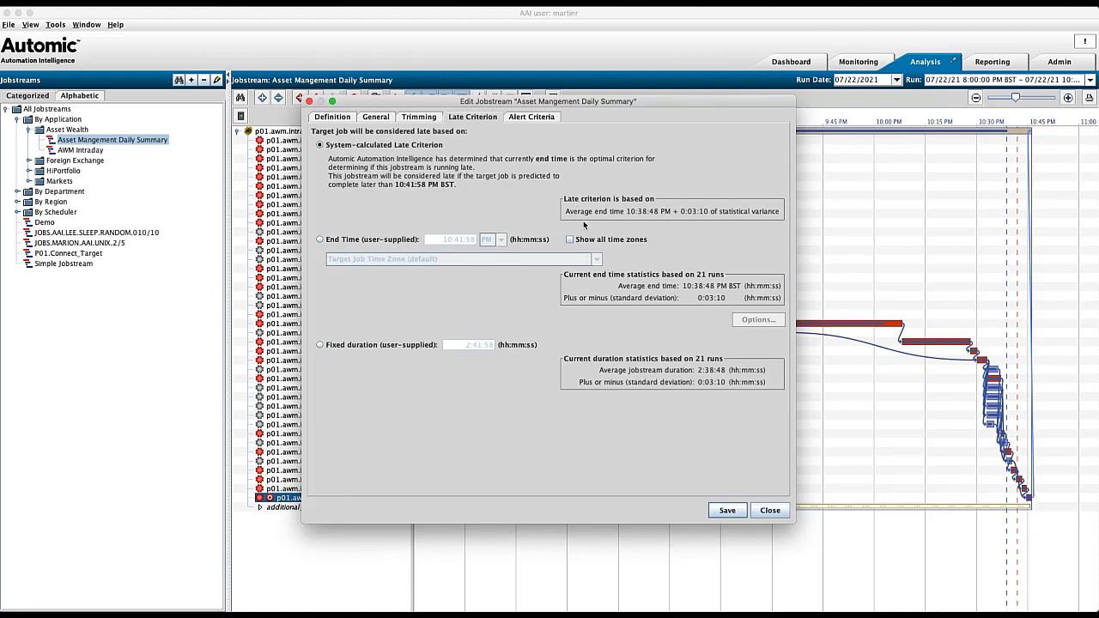
mouse_move(570, 283)
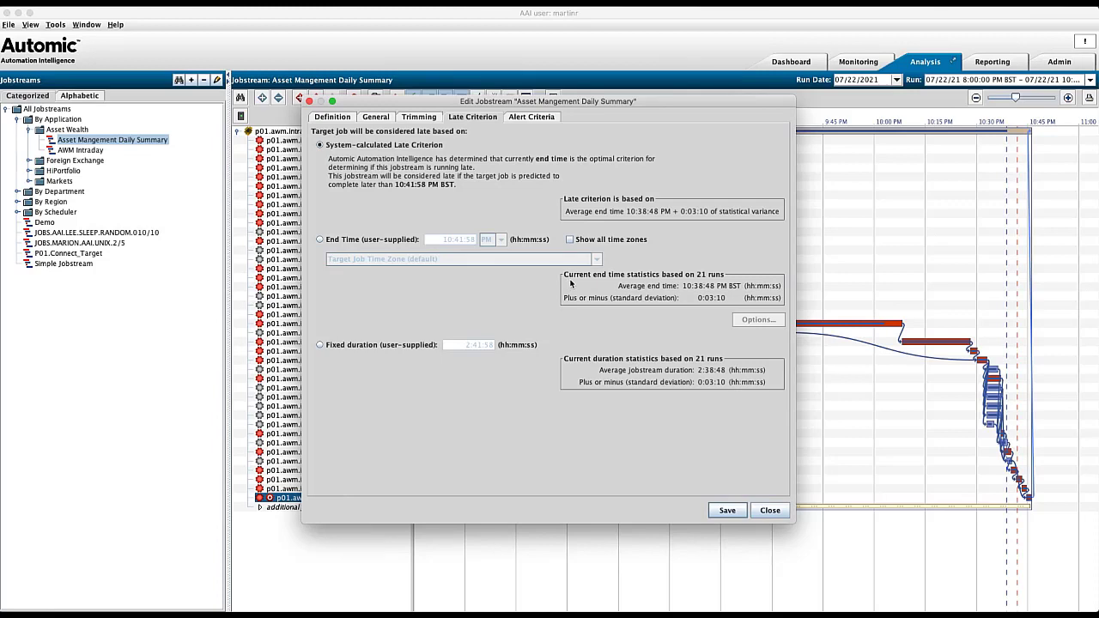
mouse_move(690, 283)
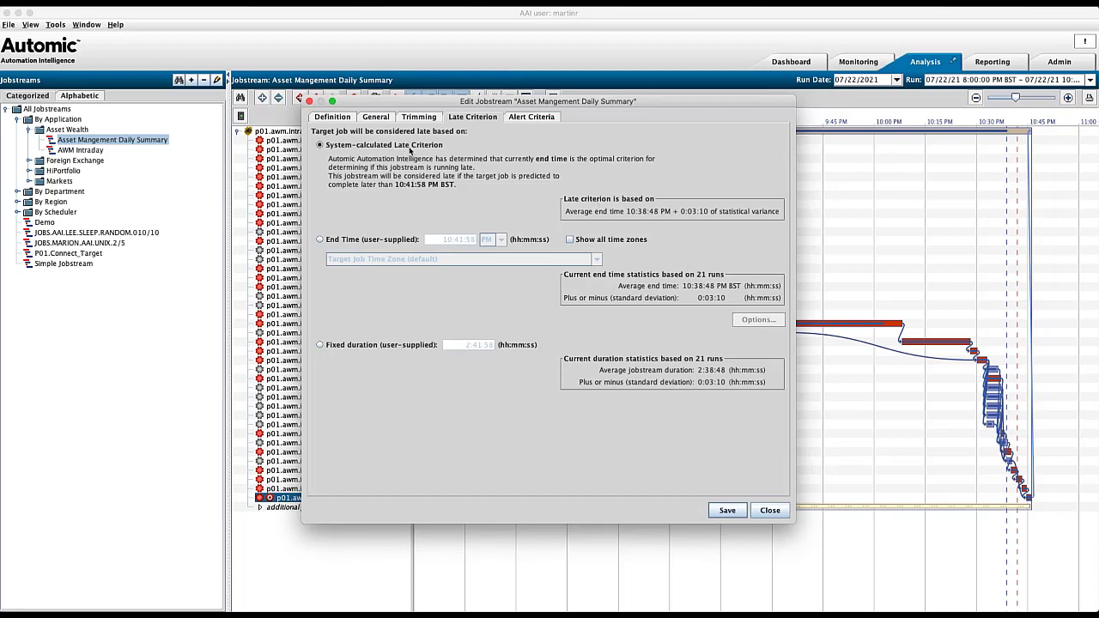
mouse_move(443, 173)
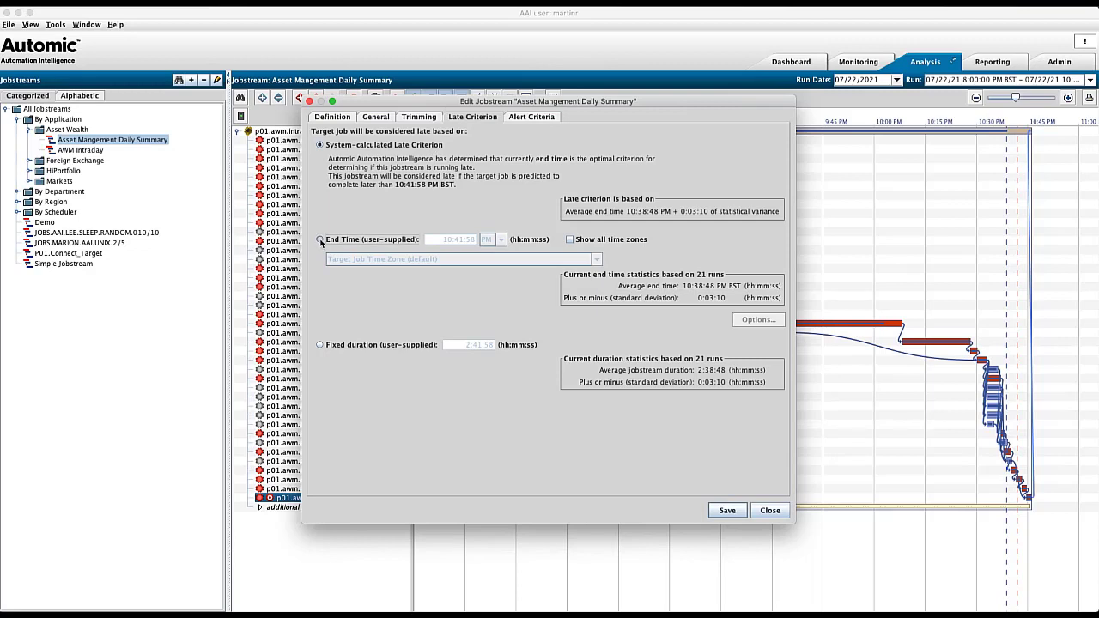
- Set the late criterion to a user-supplied end time of 10:45 PM and save it
left_click(319, 239)
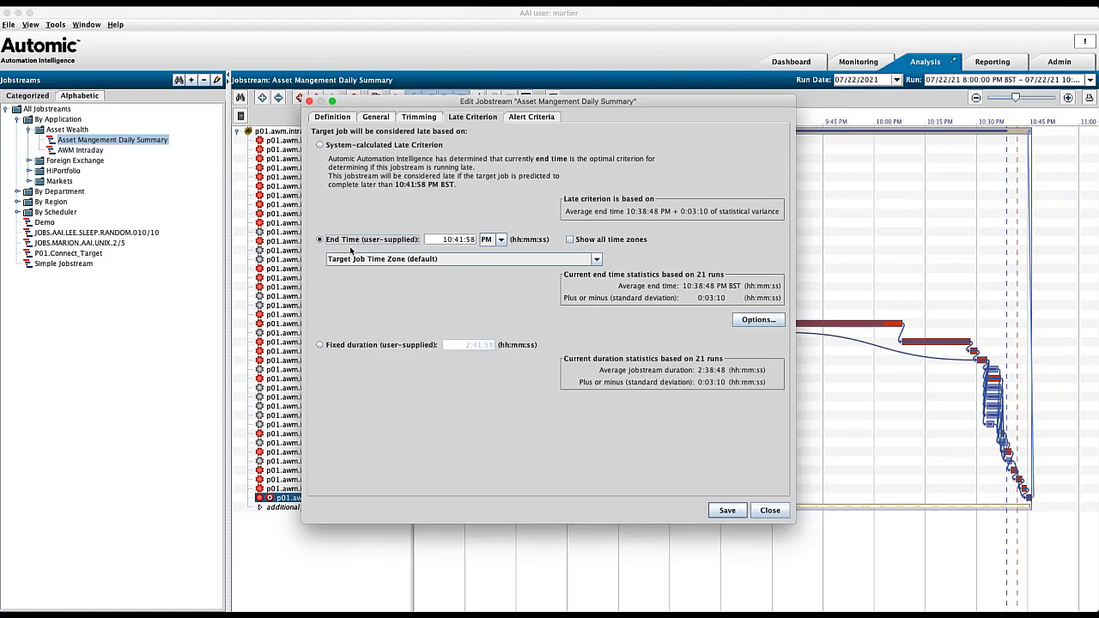
left_click(446, 239)
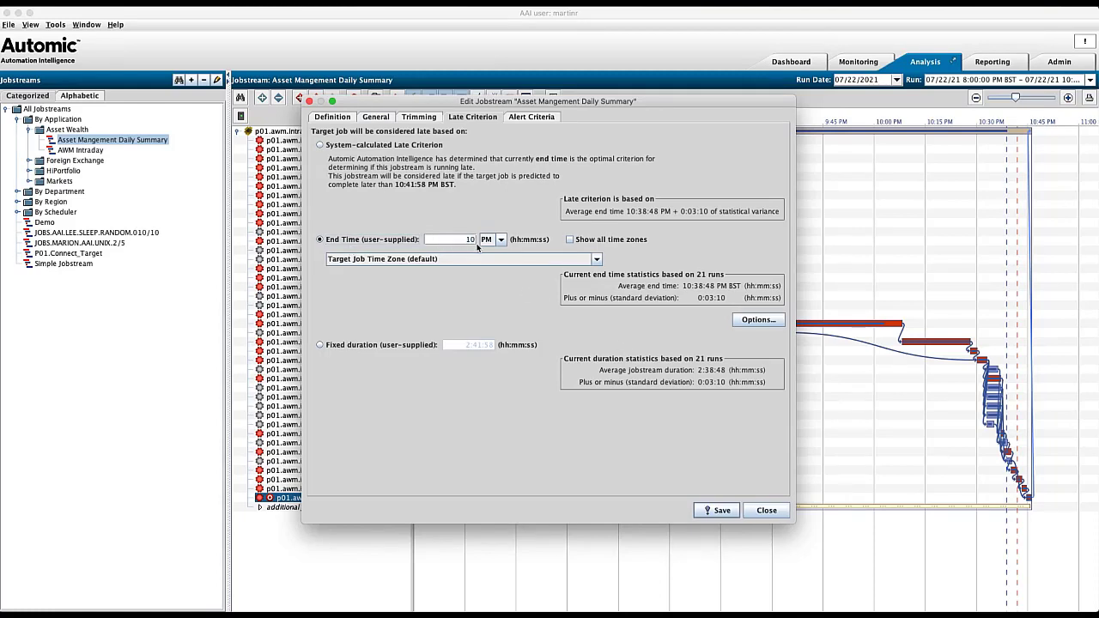
type("10:45:00")
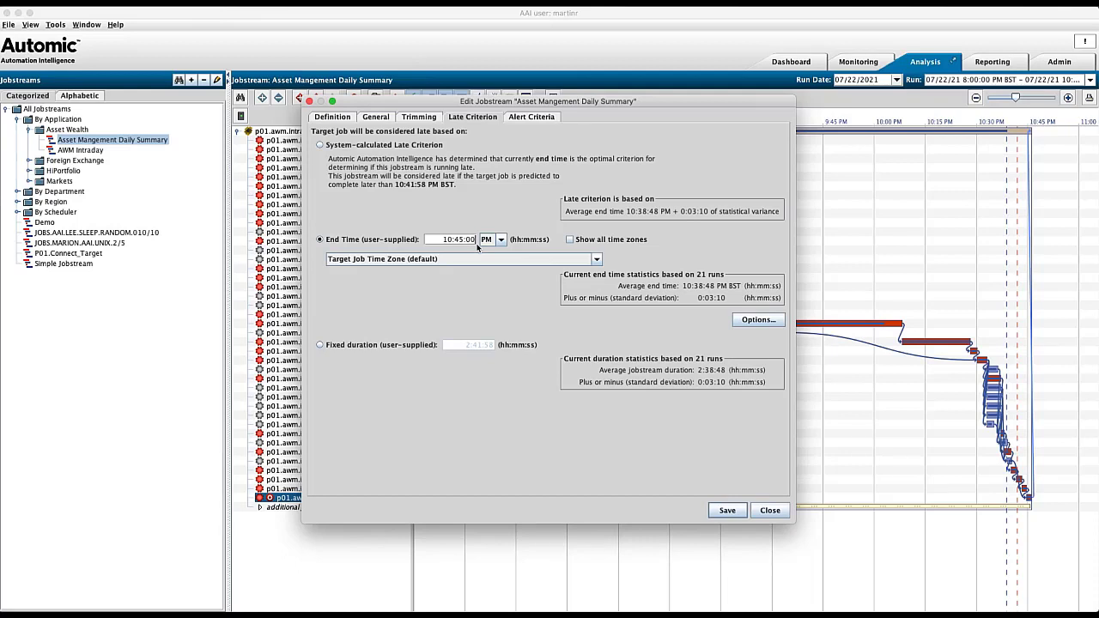
mouse_move(510, 196)
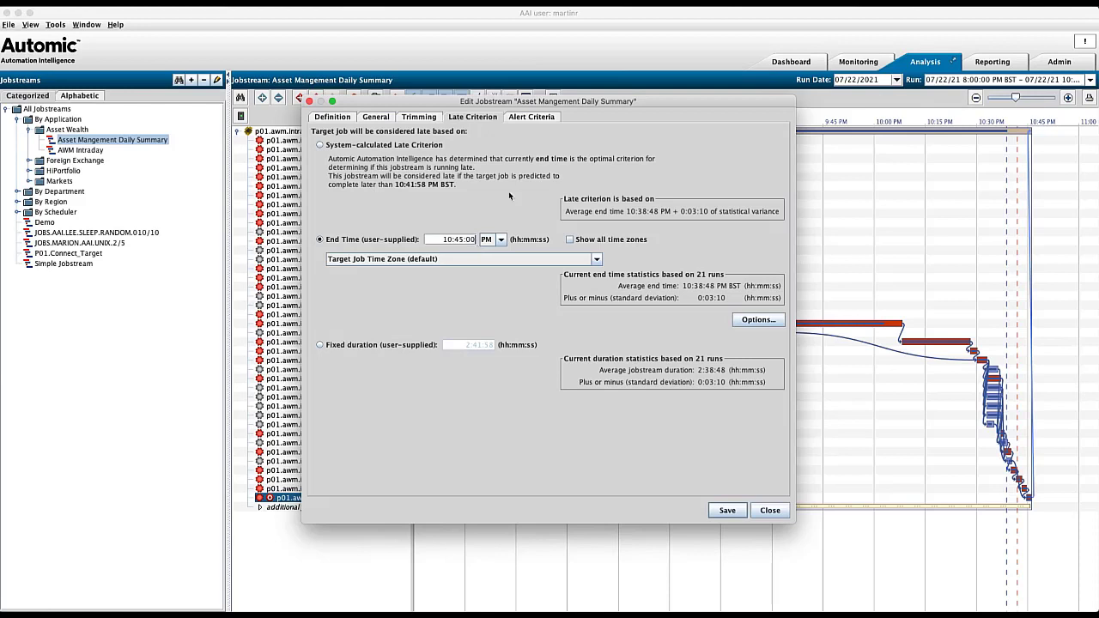
mouse_move(1021, 236)
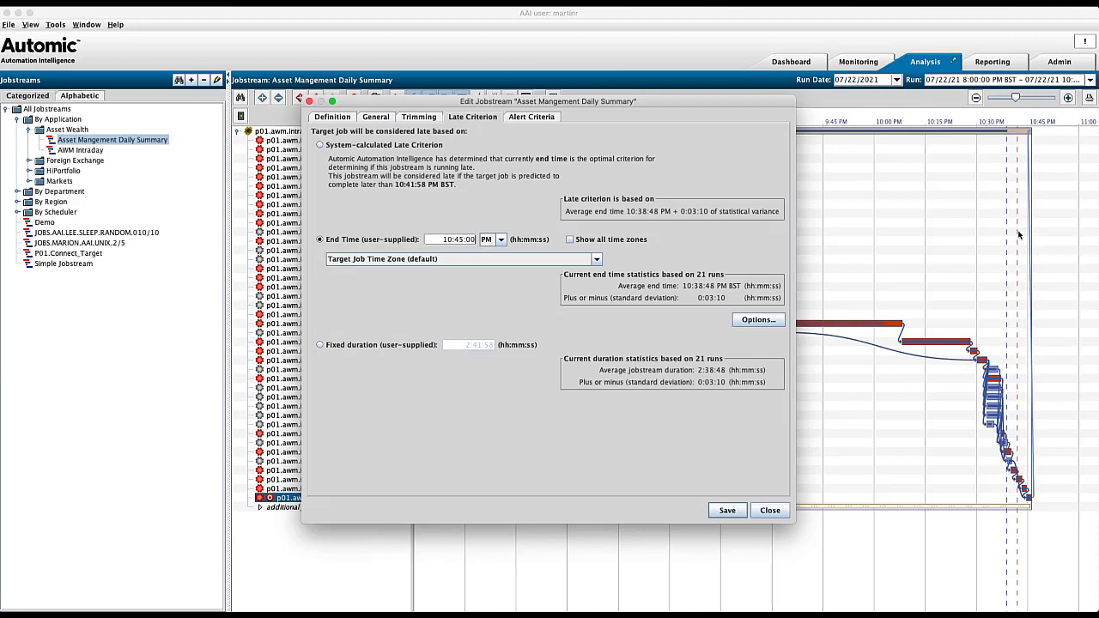
mouse_move(1021, 299)
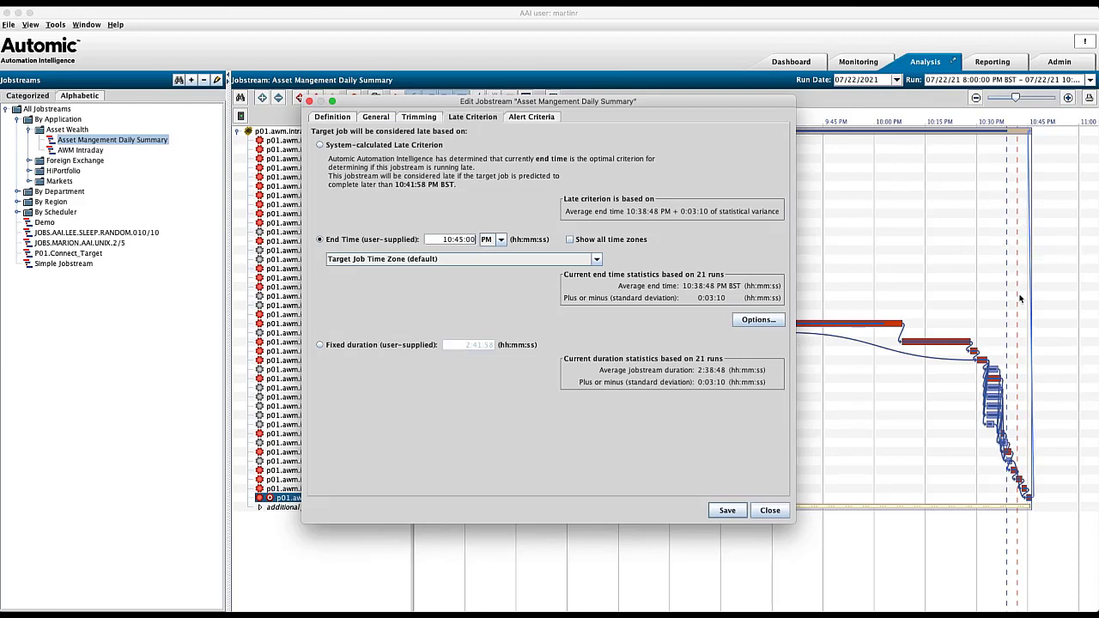
left_click(446, 241)
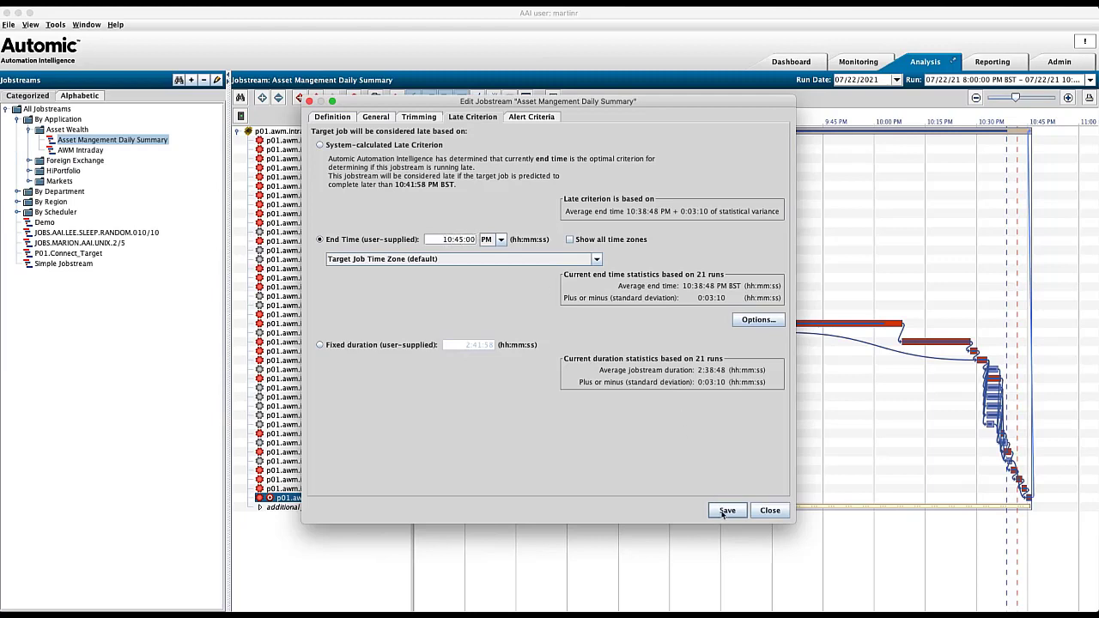
left_click(727, 510)
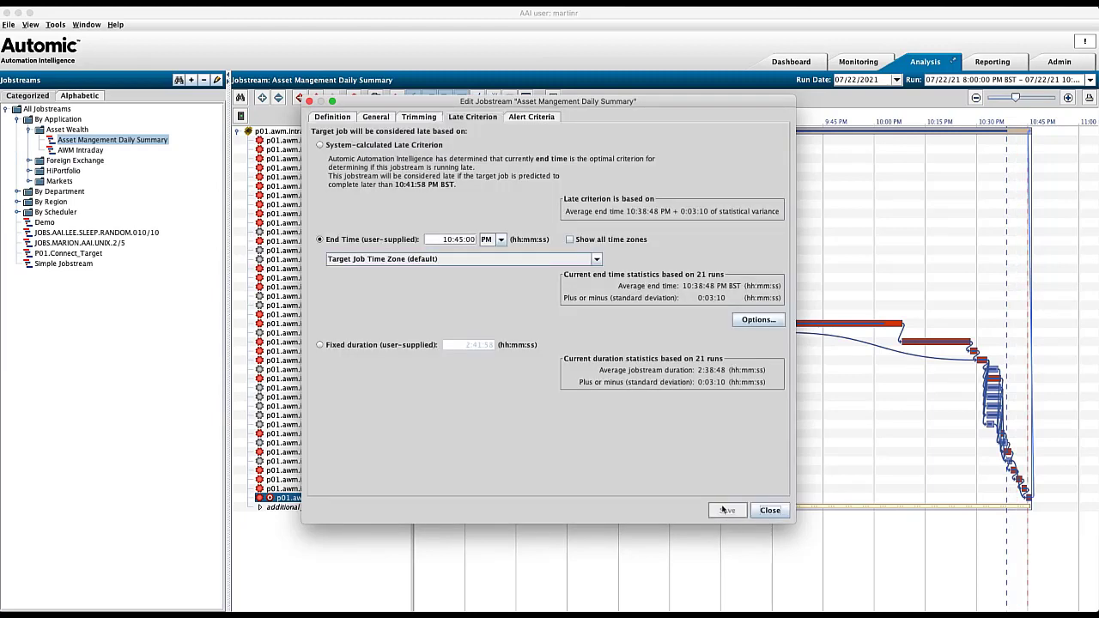
mouse_move(1029, 416)
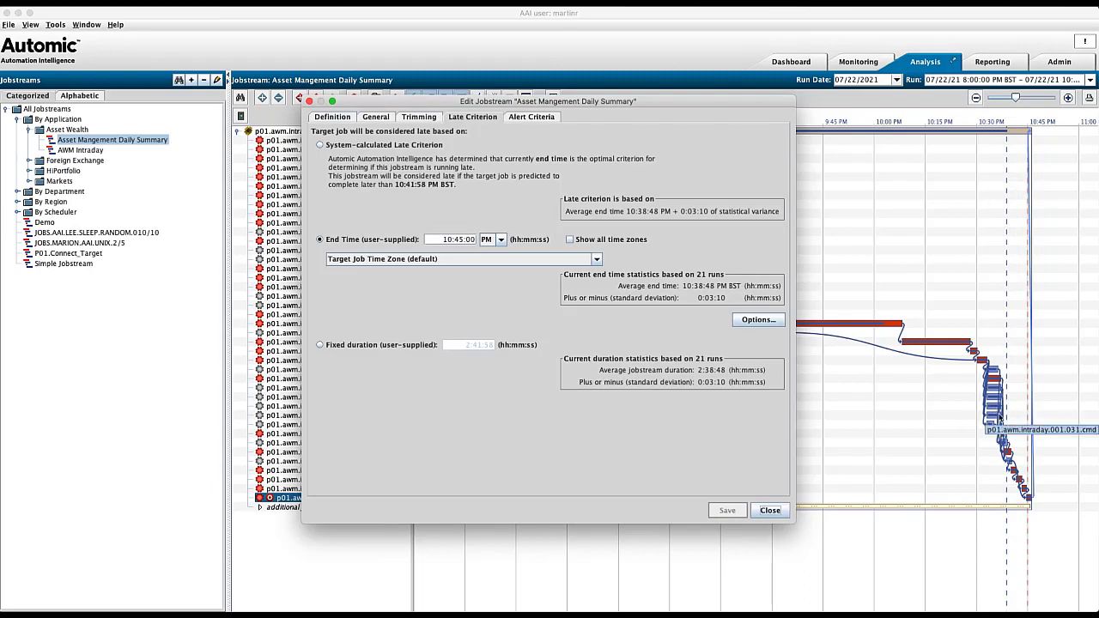
mouse_move(590, 280)
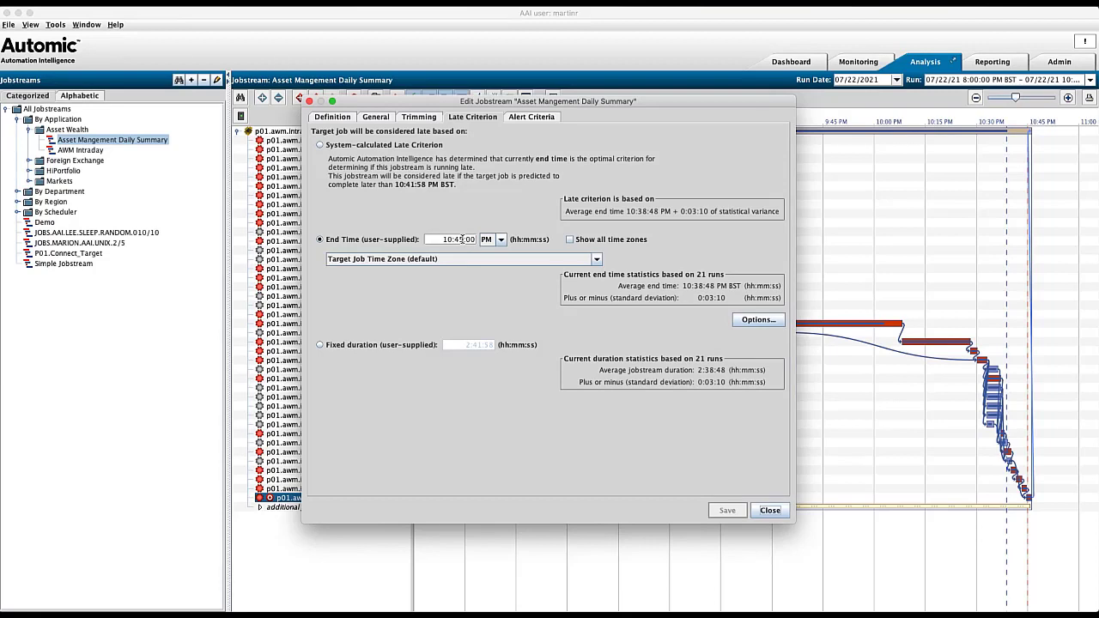
- Enter 2:42:00 as the user-supplied fixed-duration late criterion
left_click(319, 344)
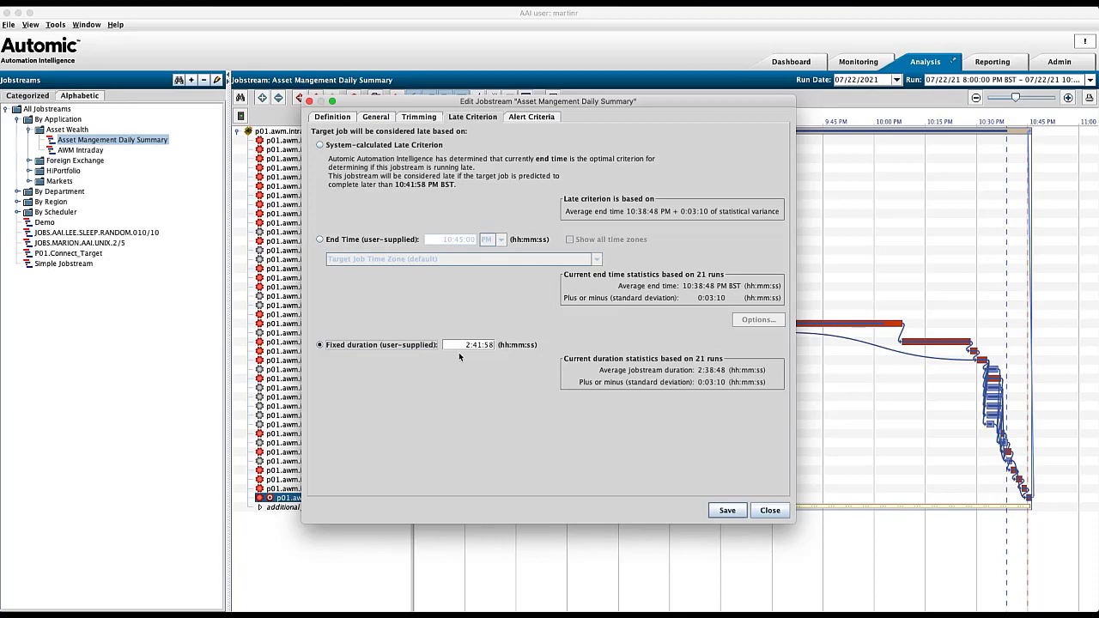
mouse_move(468, 344)
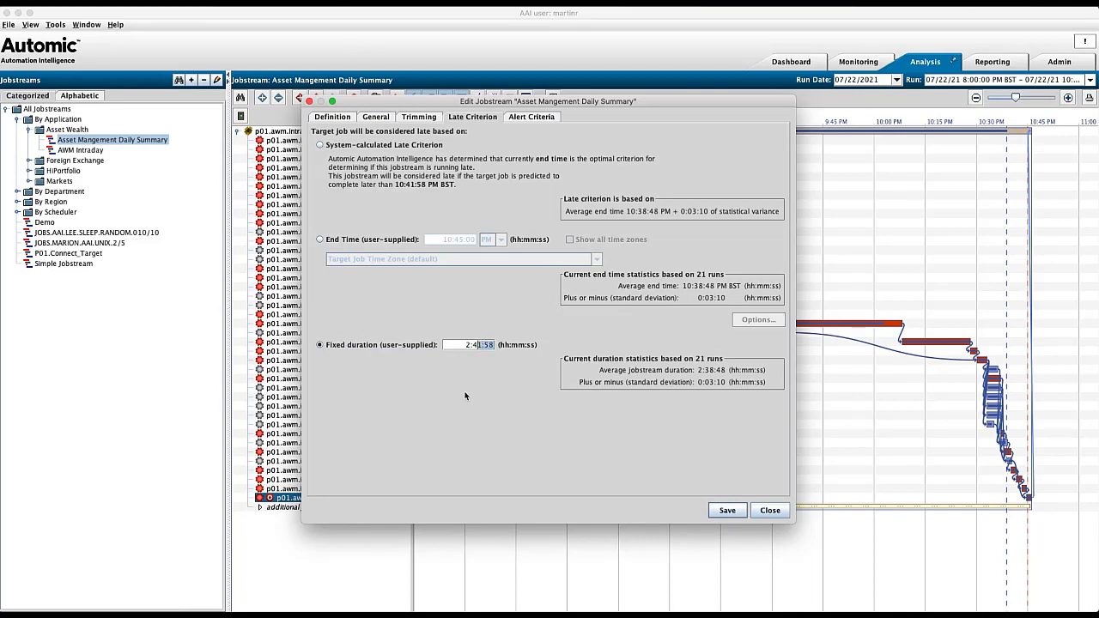
type("2:42:00")
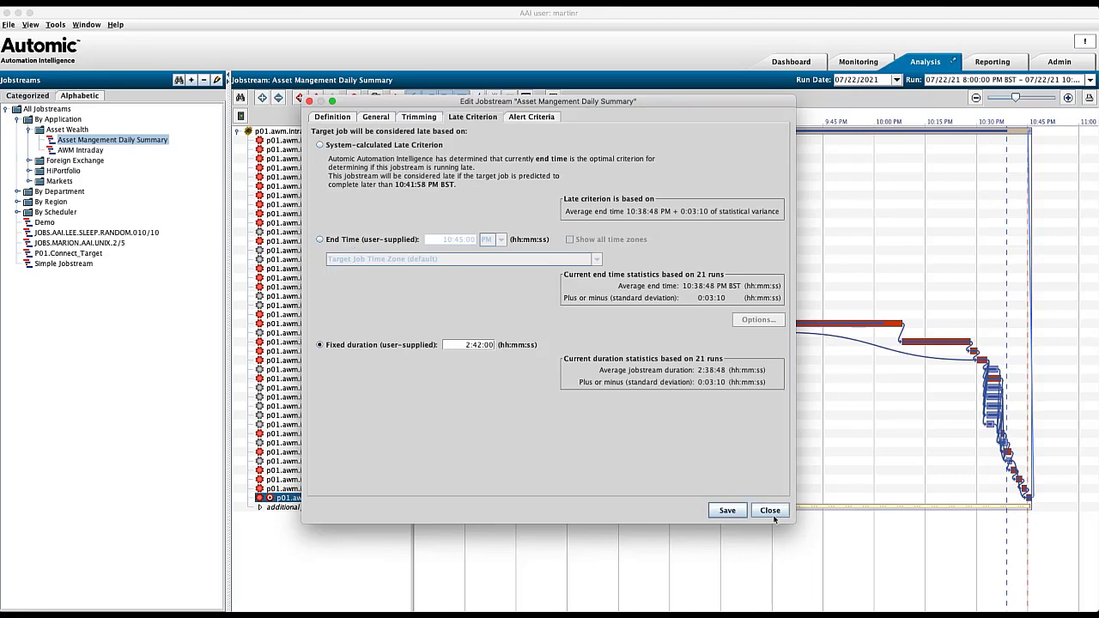
- Close the jobstream settings, answering No to discard the unsaved late-criterion edit
left_click(769, 510)
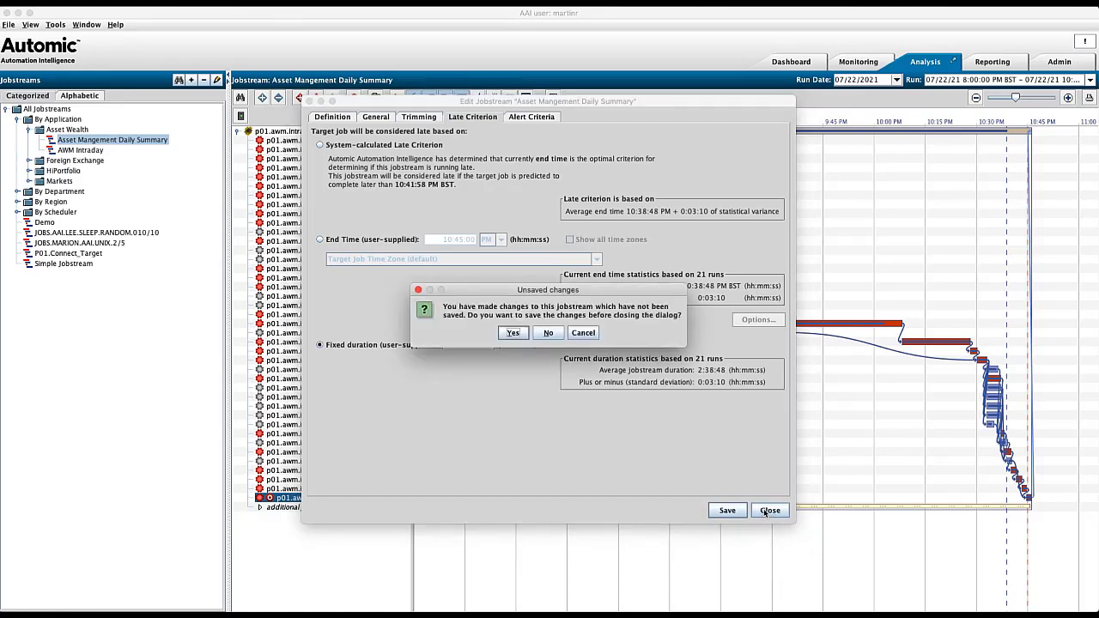
mouse_move(548, 334)
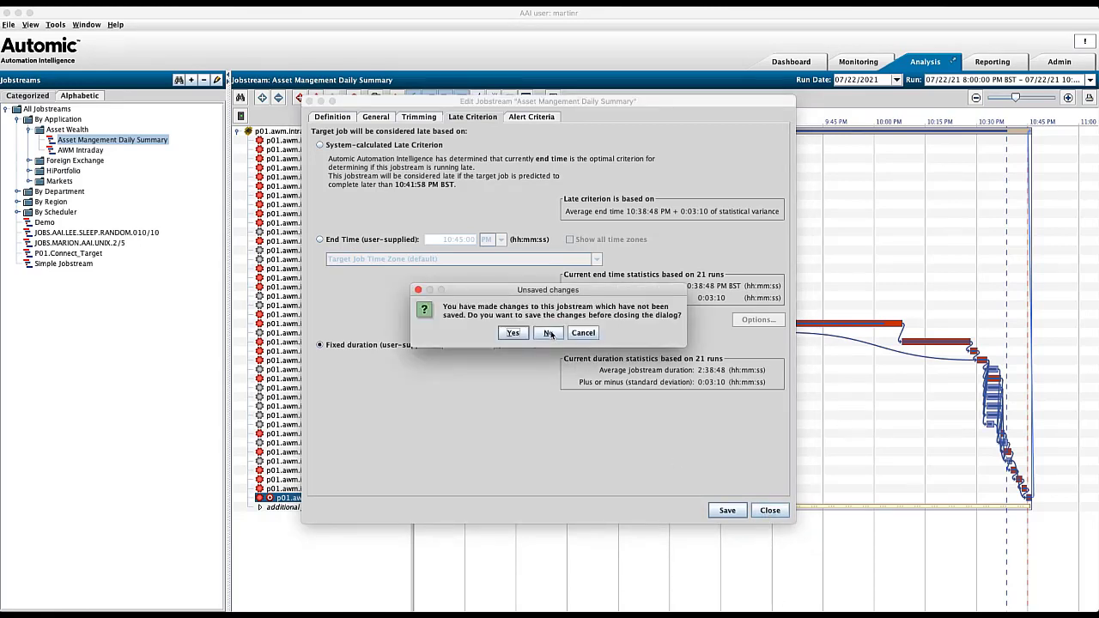
left_click(550, 333)
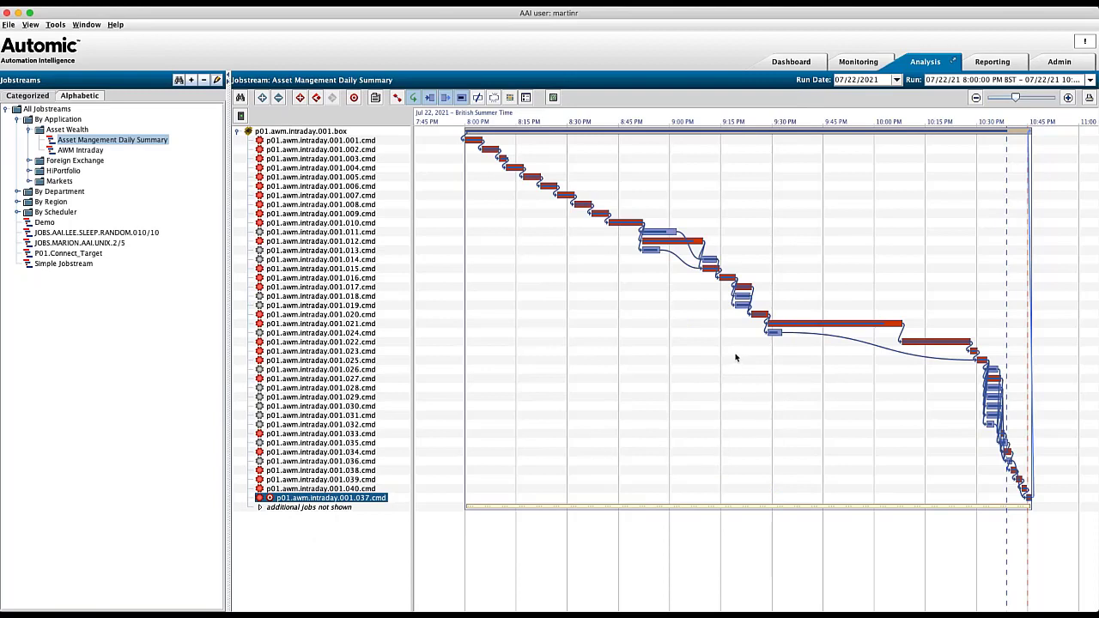
mouse_move(891, 244)
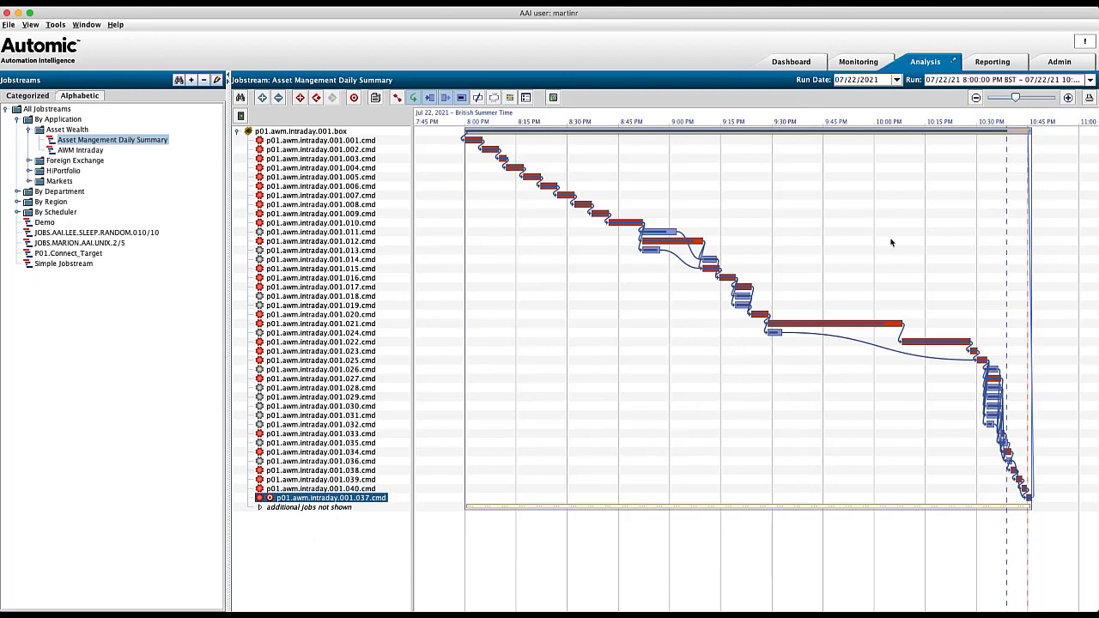
mouse_move(890, 258)
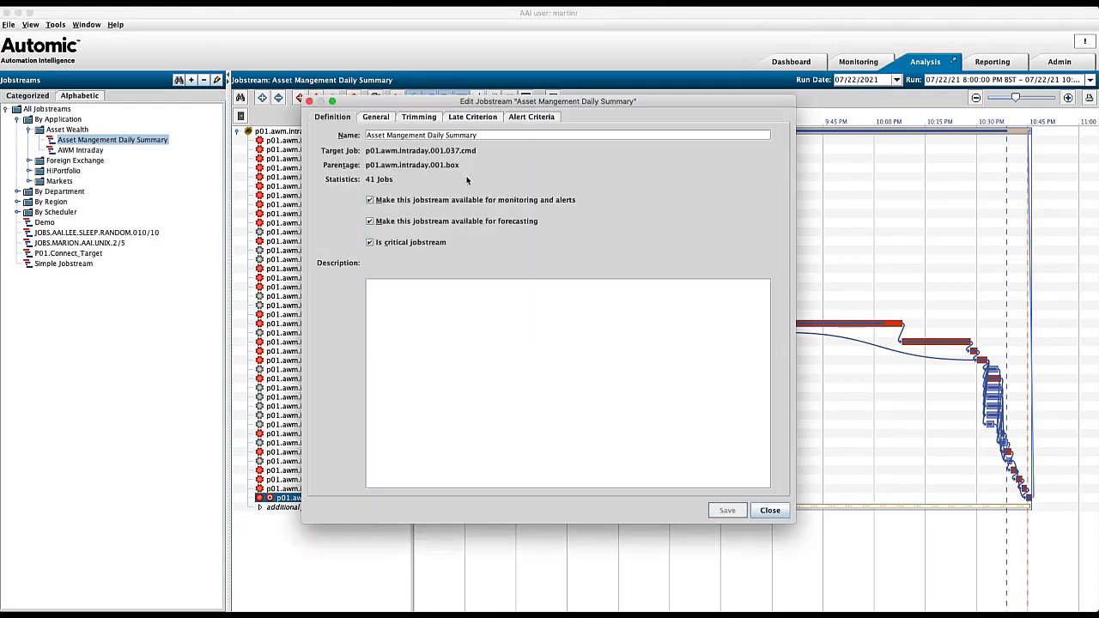
- On Alert Criteria, mark Late and Not Predicted to Finish as Active and view Late's properties
left_click(531, 116)
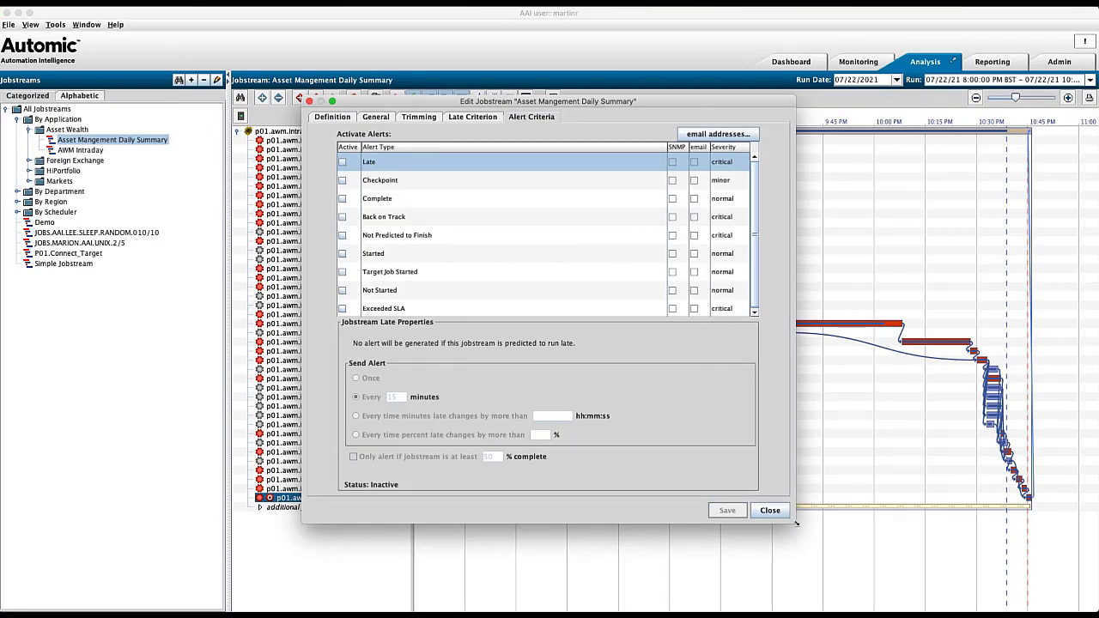
mouse_move(347, 177)
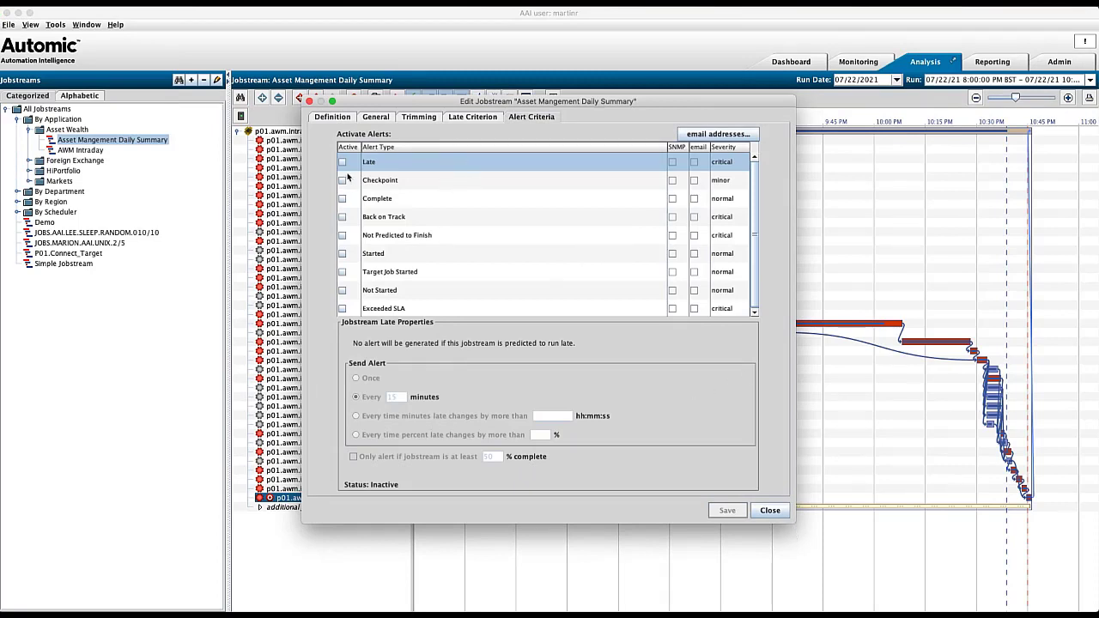
left_click(344, 161)
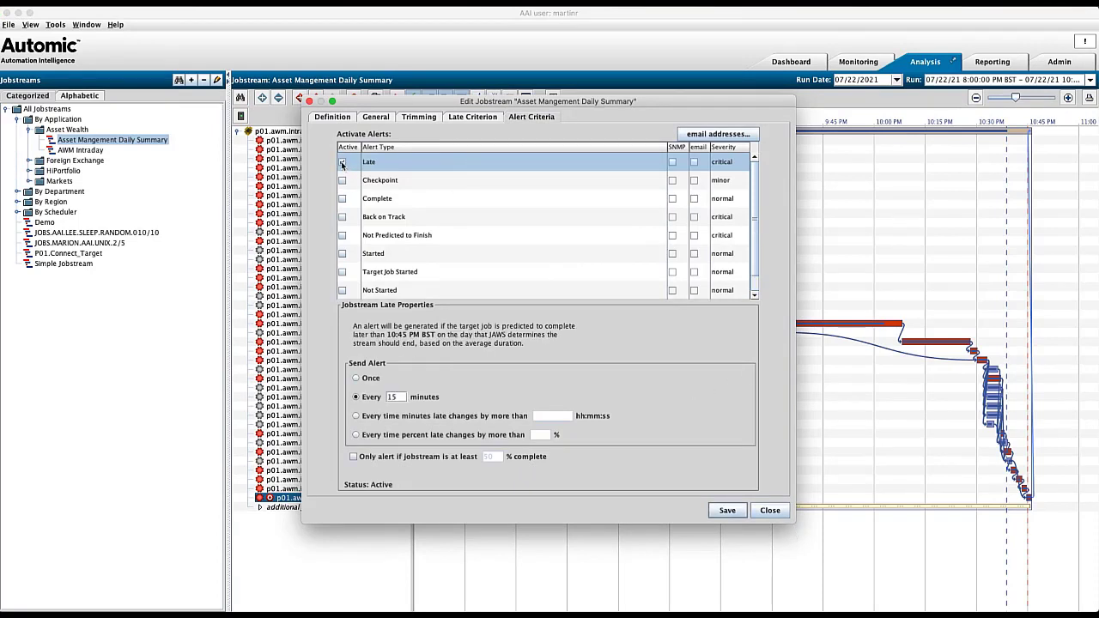
left_click(342, 161)
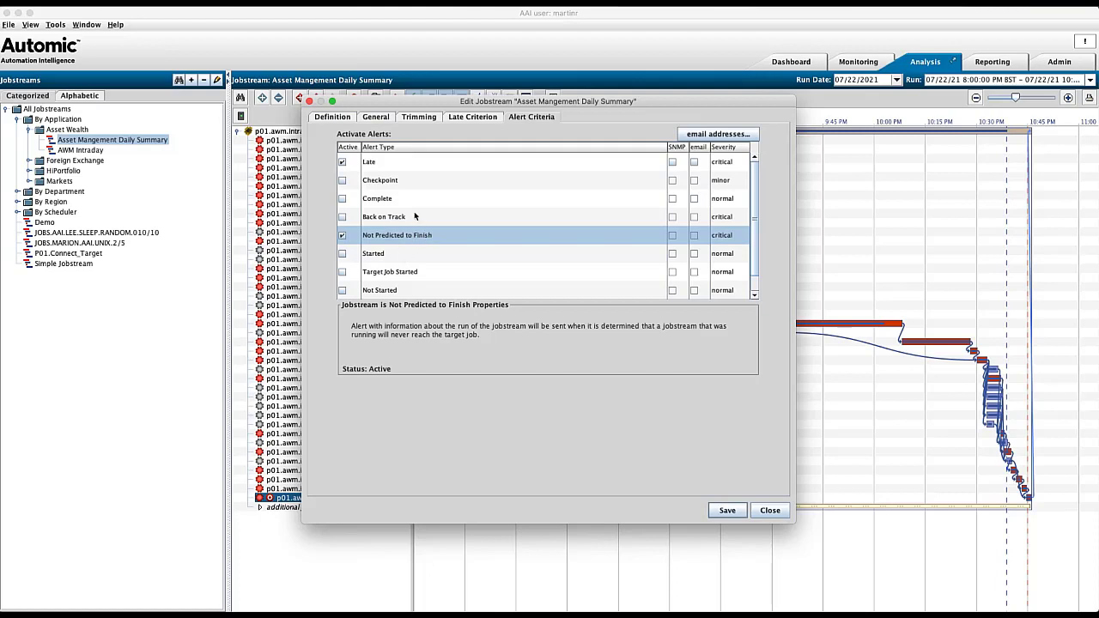
left_click(369, 161)
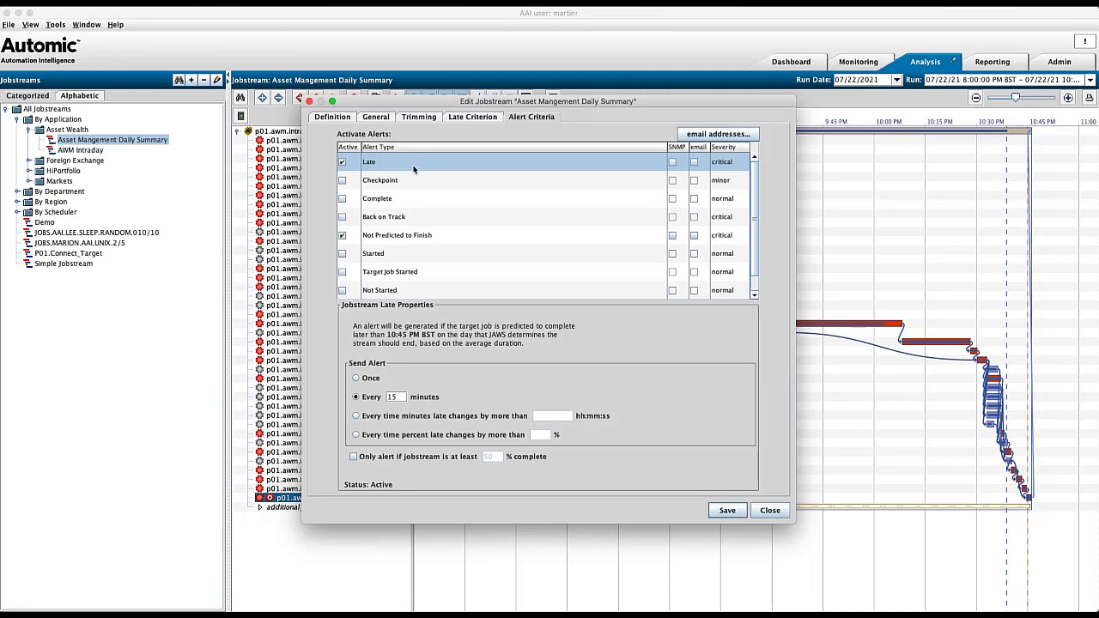
- Enable SNMP notification for Late and Not Predicted to Finish, plus email for Late
left_click(397, 236)
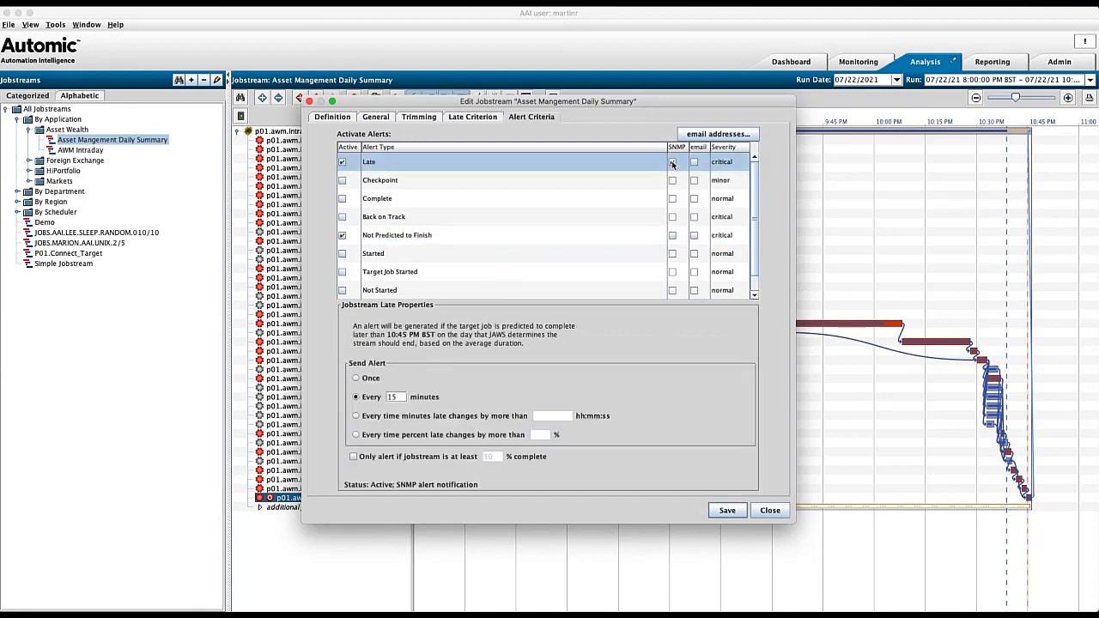
left_click(674, 235)
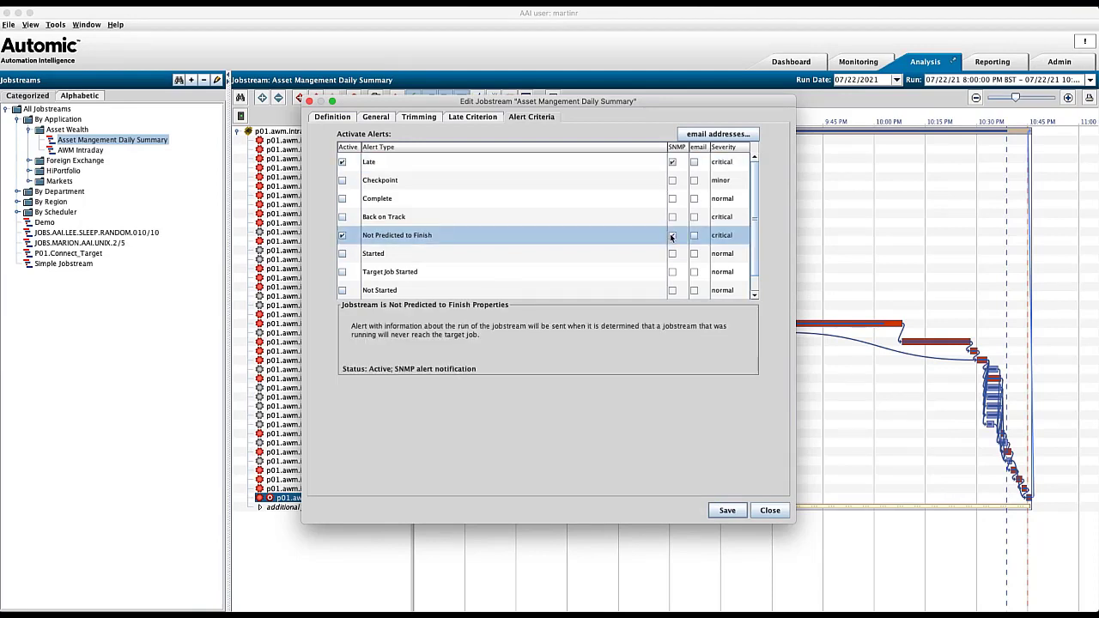
left_click(673, 236)
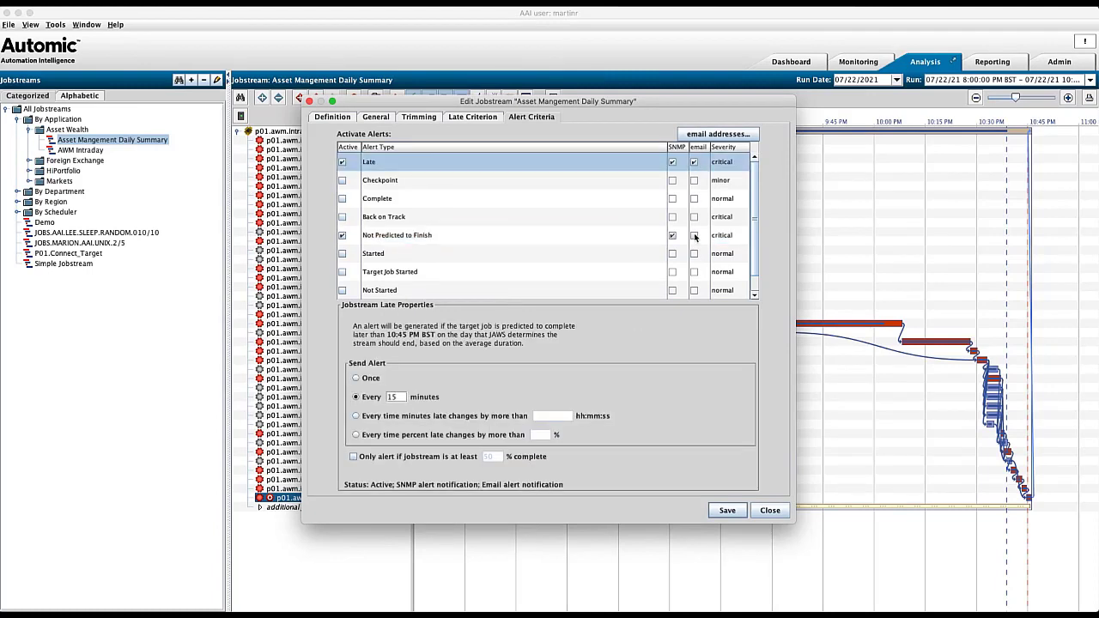
- Enable email for Not Predicted to Finish, then close the editor answering Yes to save
left_click(397, 235)
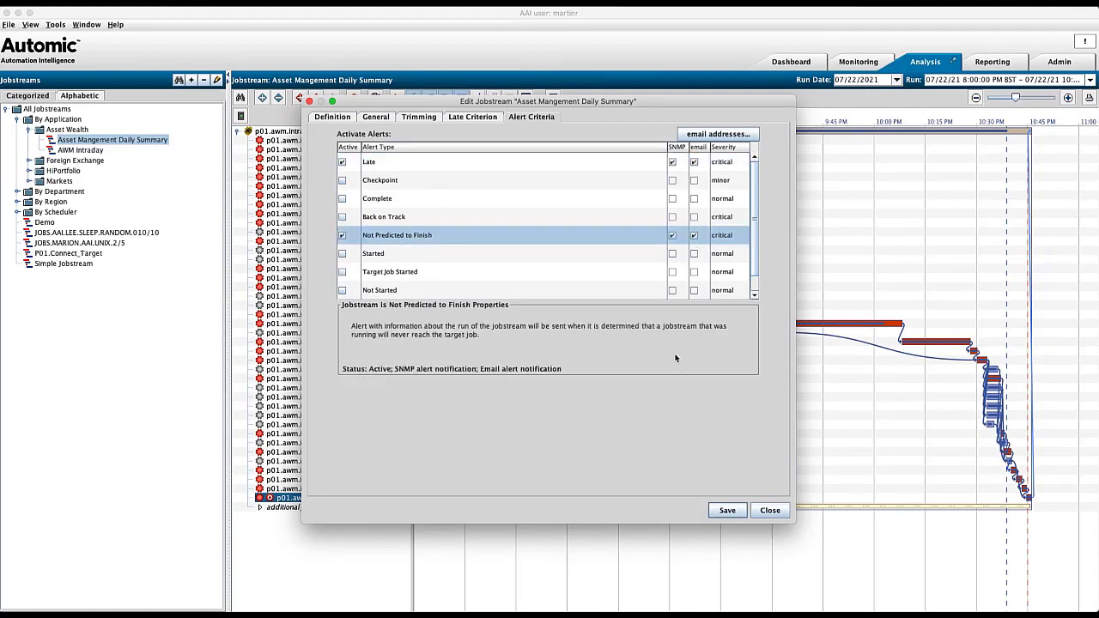
mouse_move(673, 370)
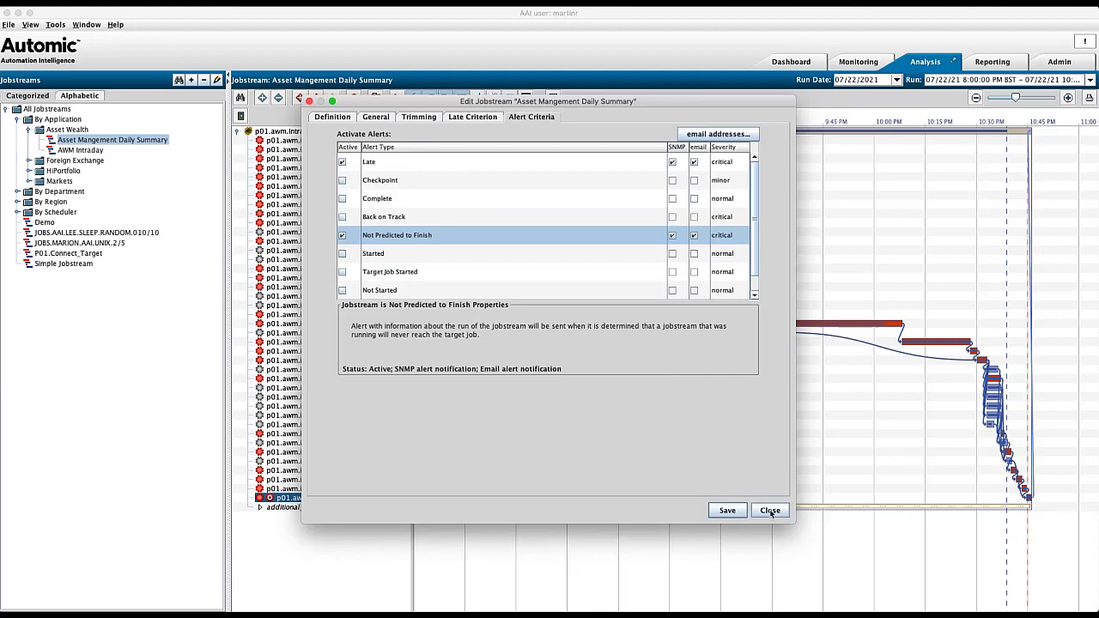
left_click(770, 510)
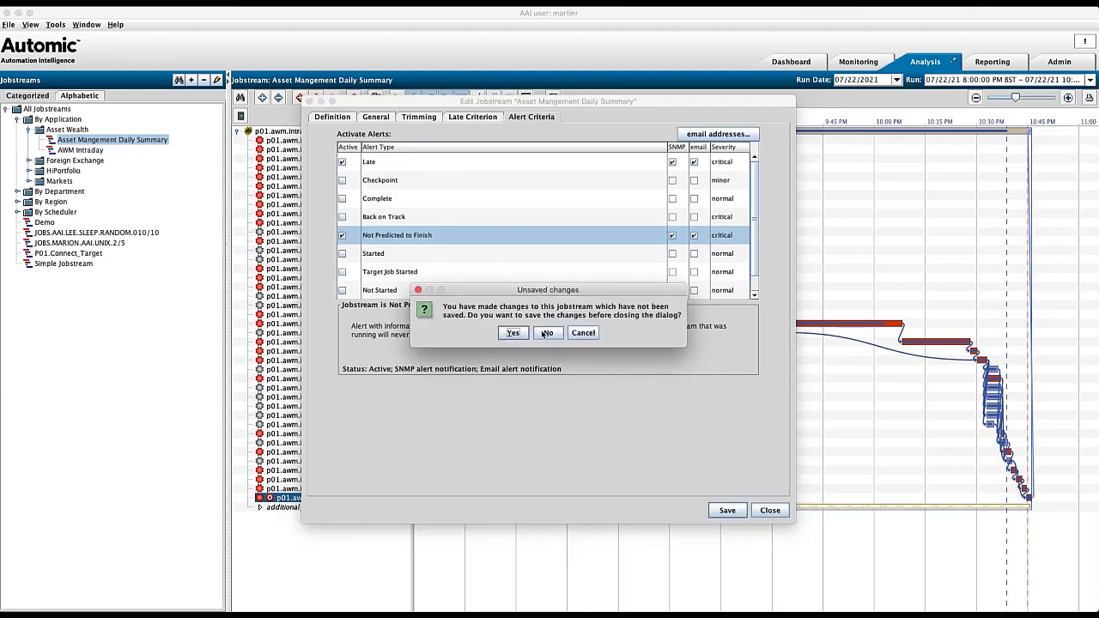
left_click(547, 333)
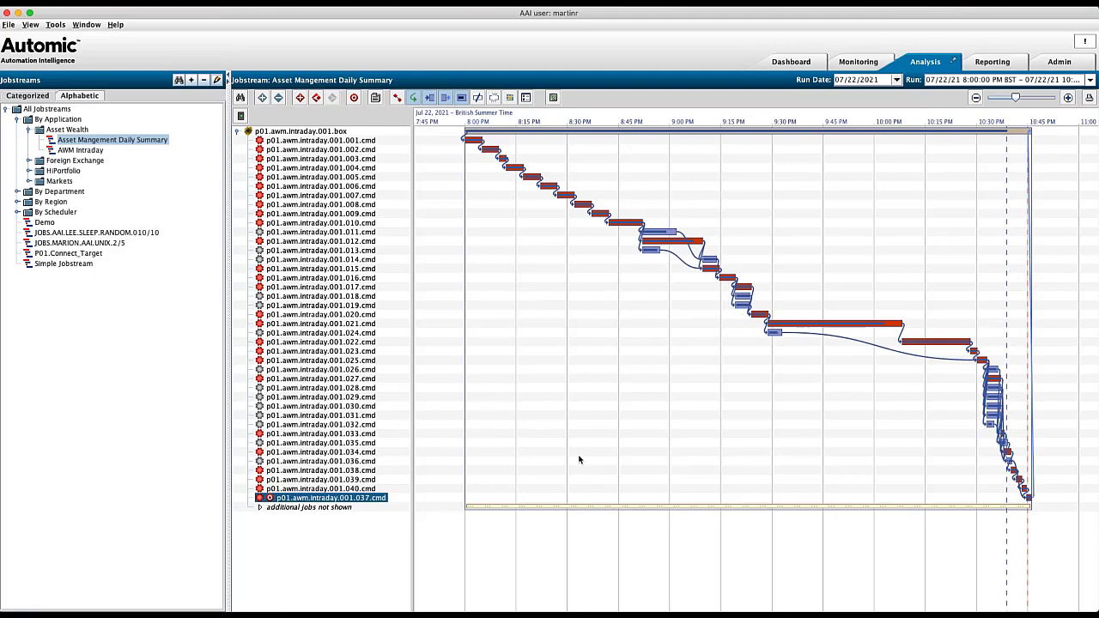